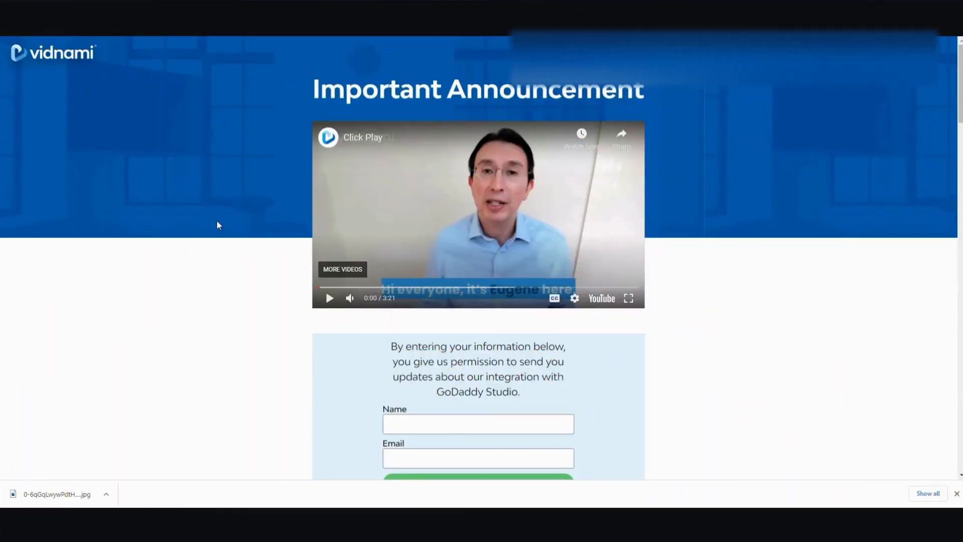
mouse_move(222, 218)
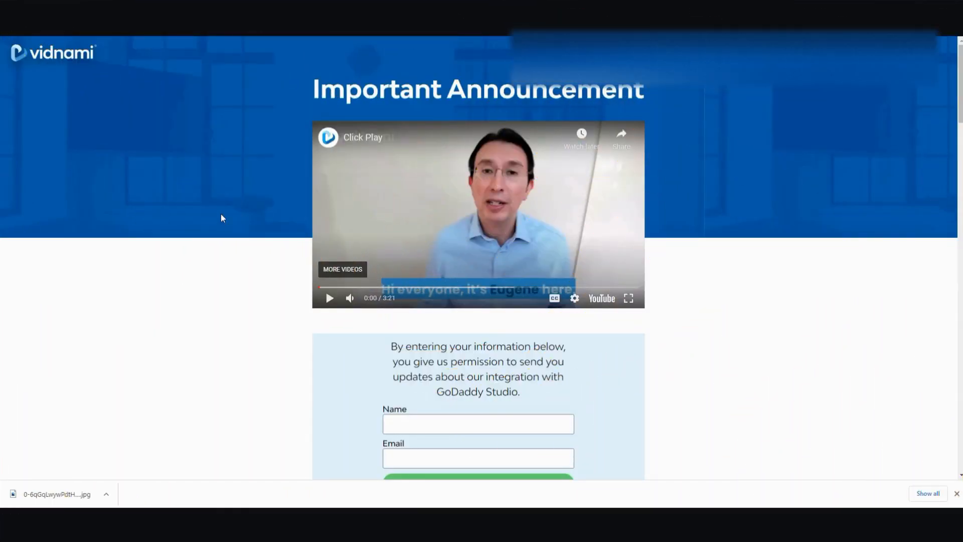
mouse_move(182, 182)
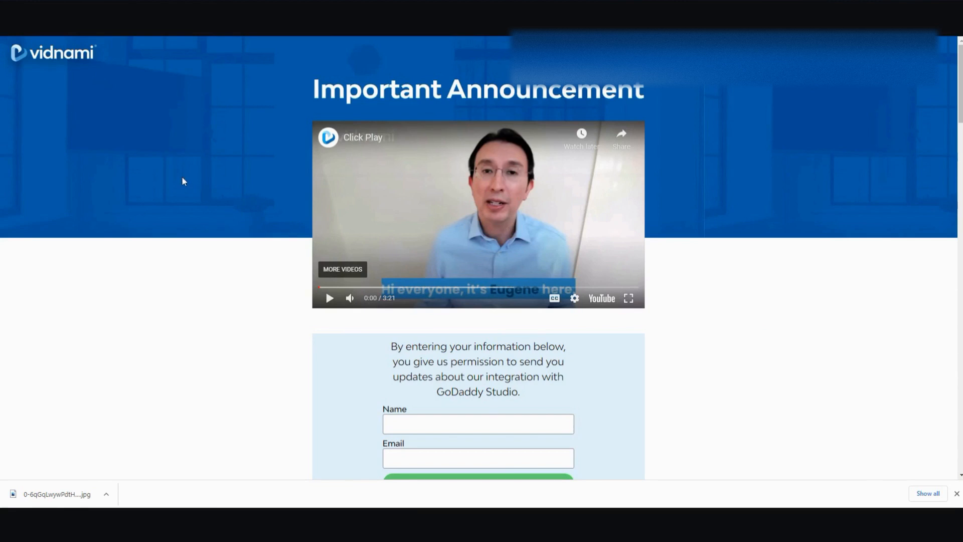
mouse_move(733, 240)
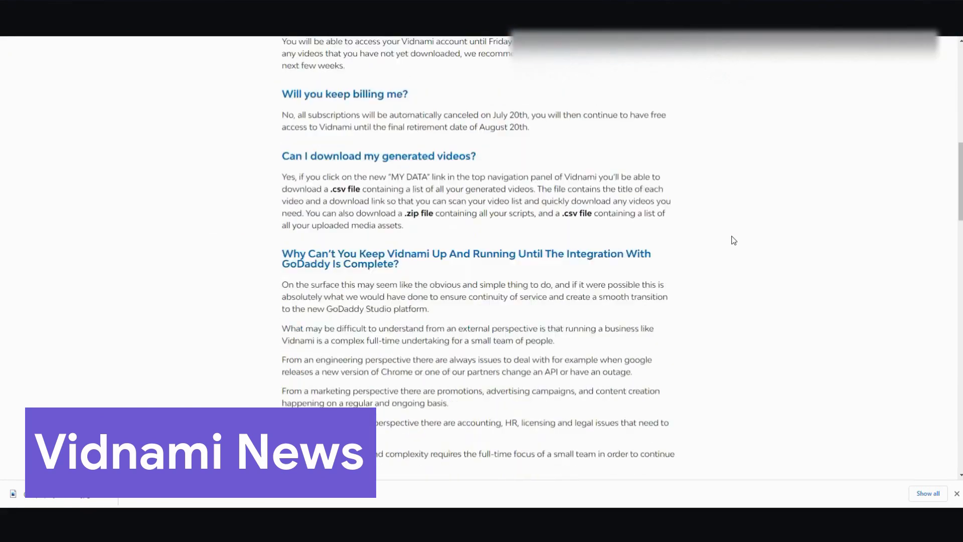
- From the Narakeet dashboard, choose 'Create a new video from a presentation'
scroll(down, 3)
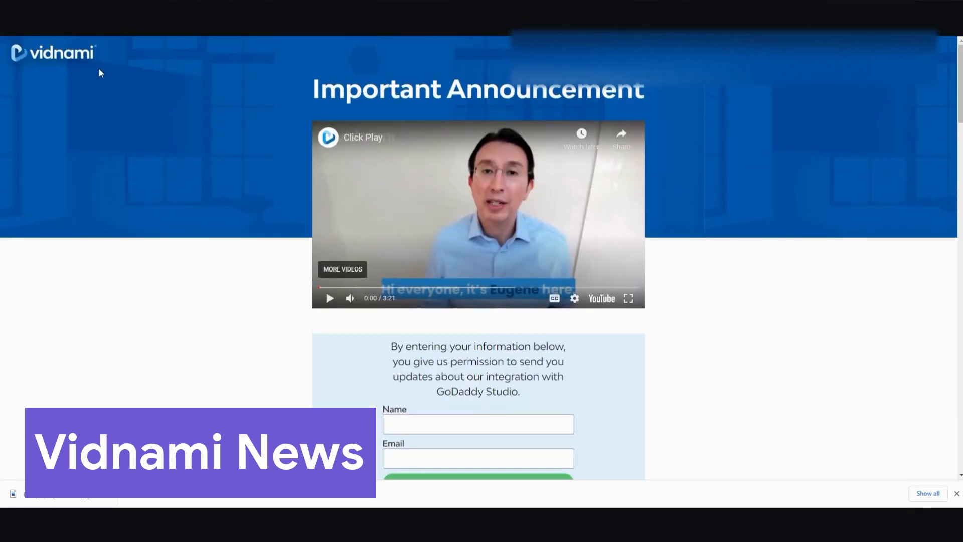
scroll(down, 3)
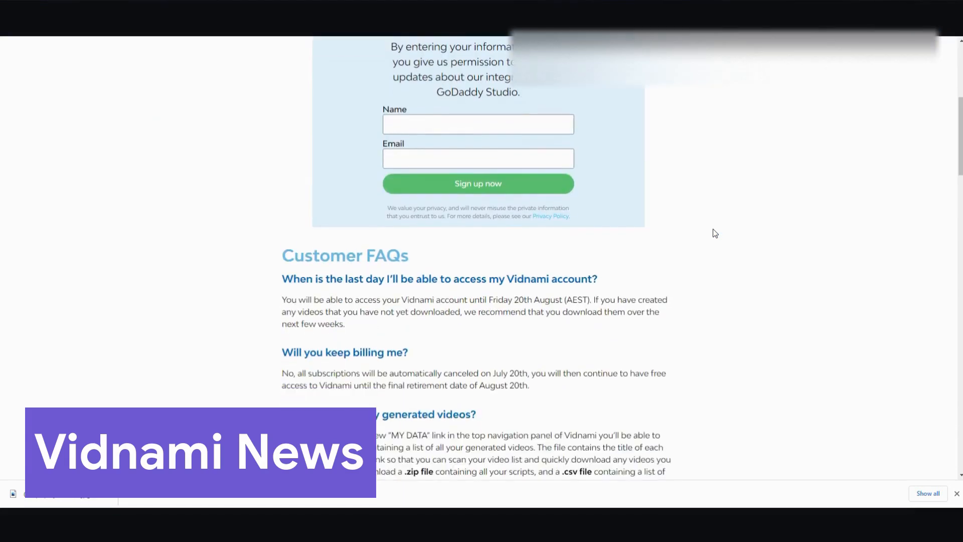
scroll(down, 3)
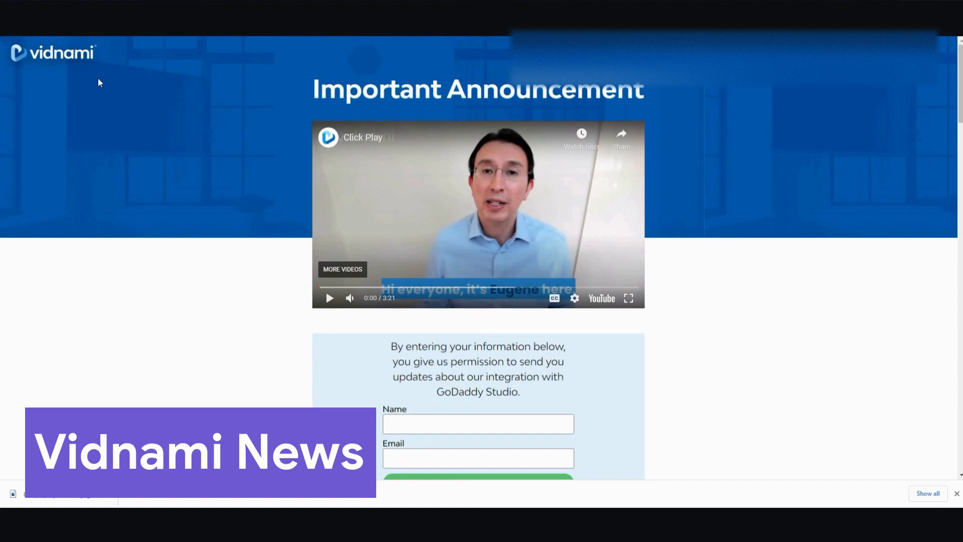
mouse_move(164, 96)
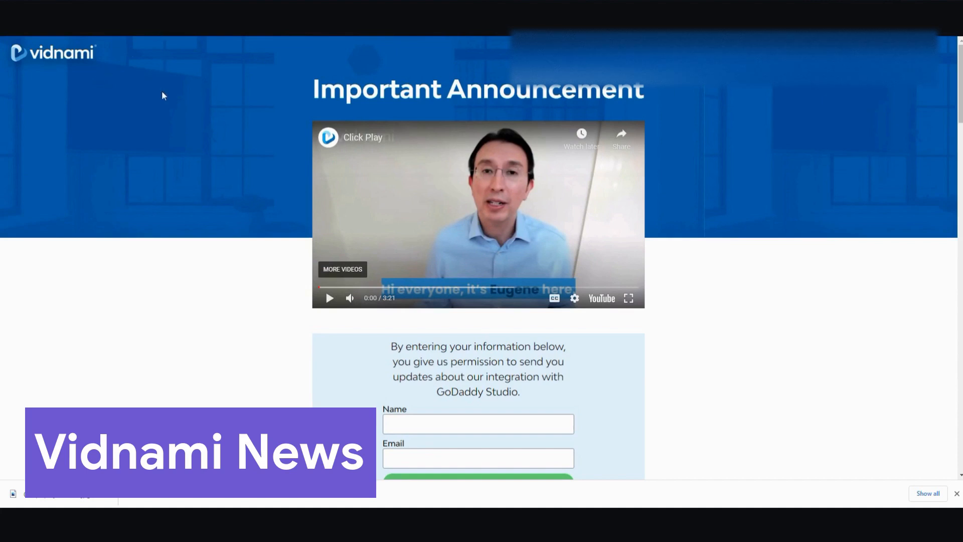
mouse_move(746, 278)
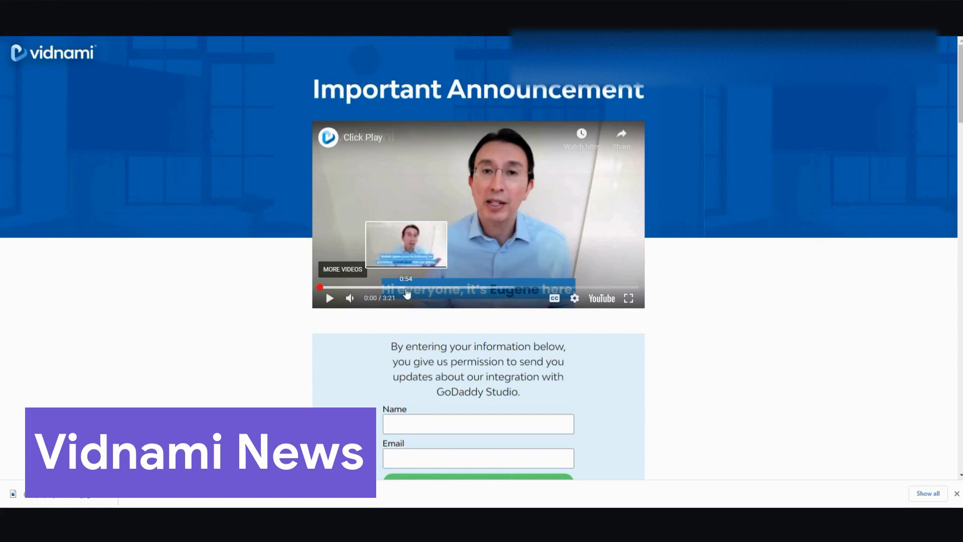
mouse_move(543, 295)
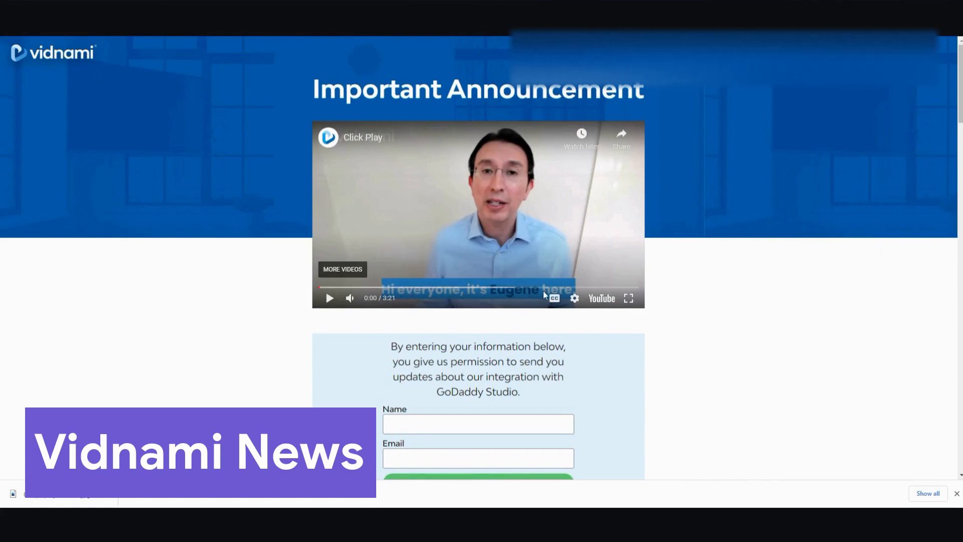
mouse_move(500, 295)
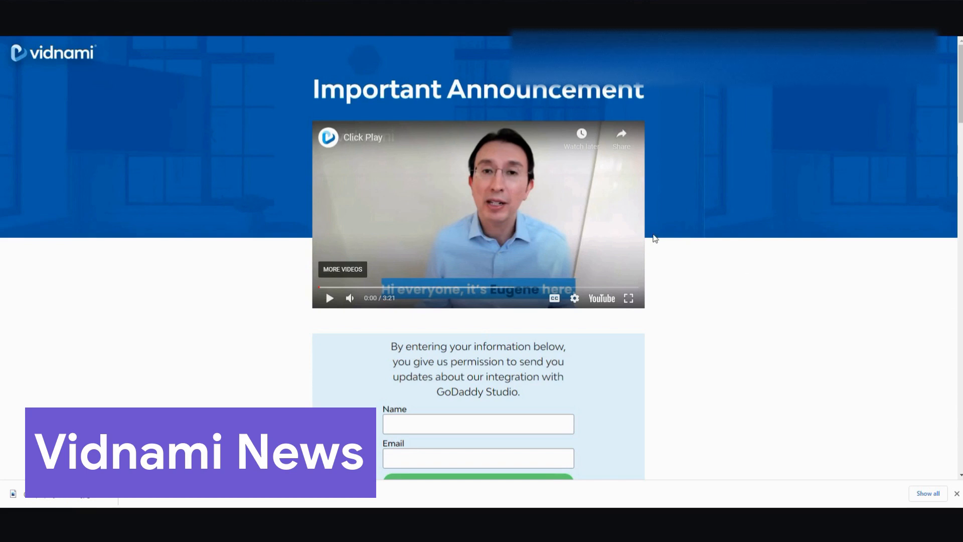
mouse_move(680, 256)
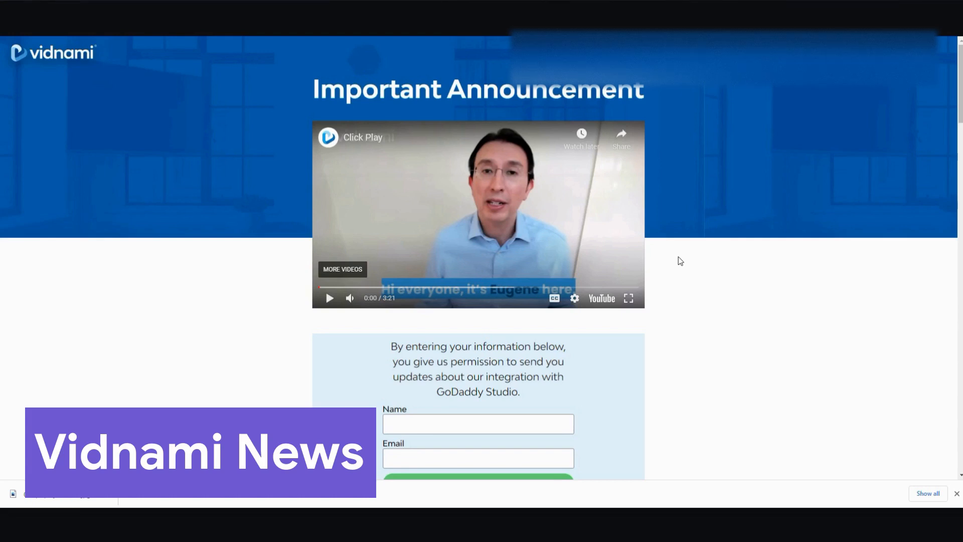
mouse_move(737, 151)
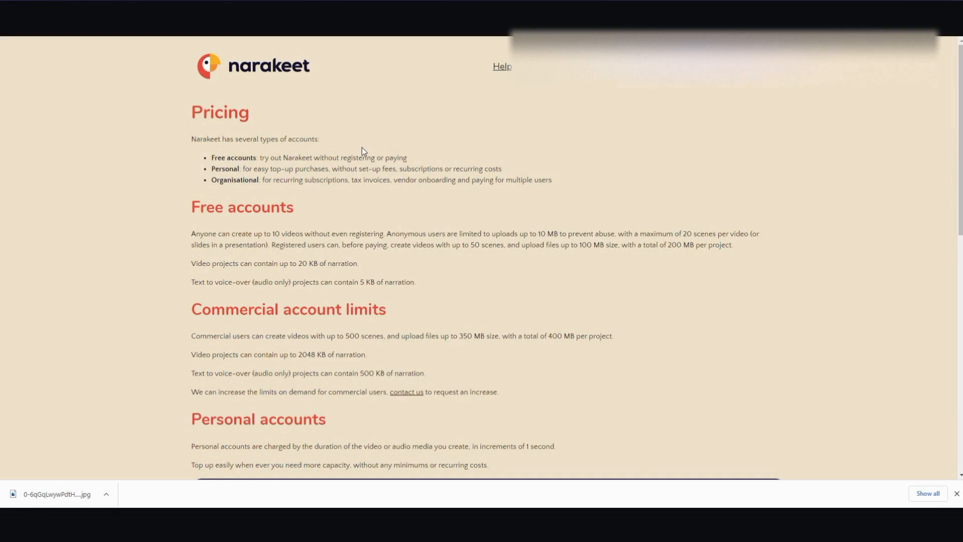
mouse_move(327, 122)
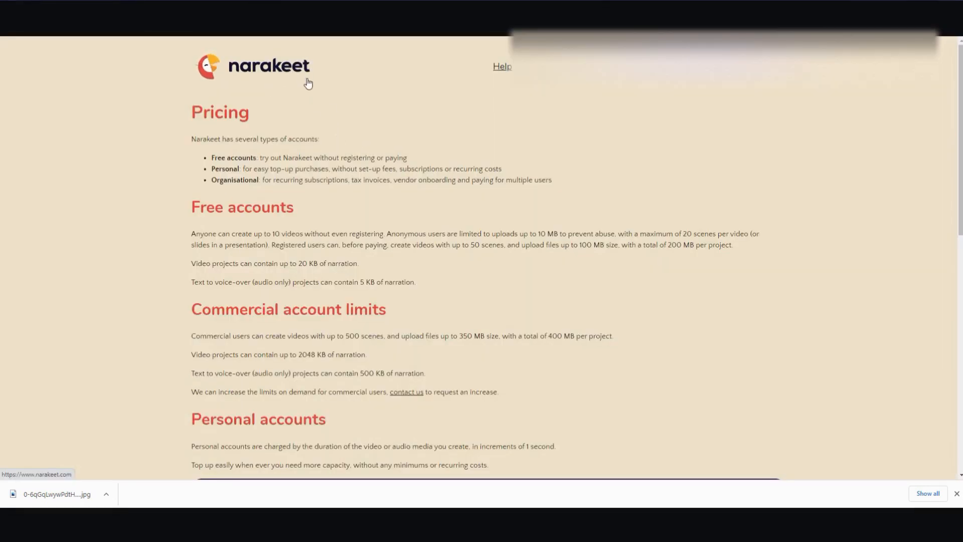
mouse_move(484, 147)
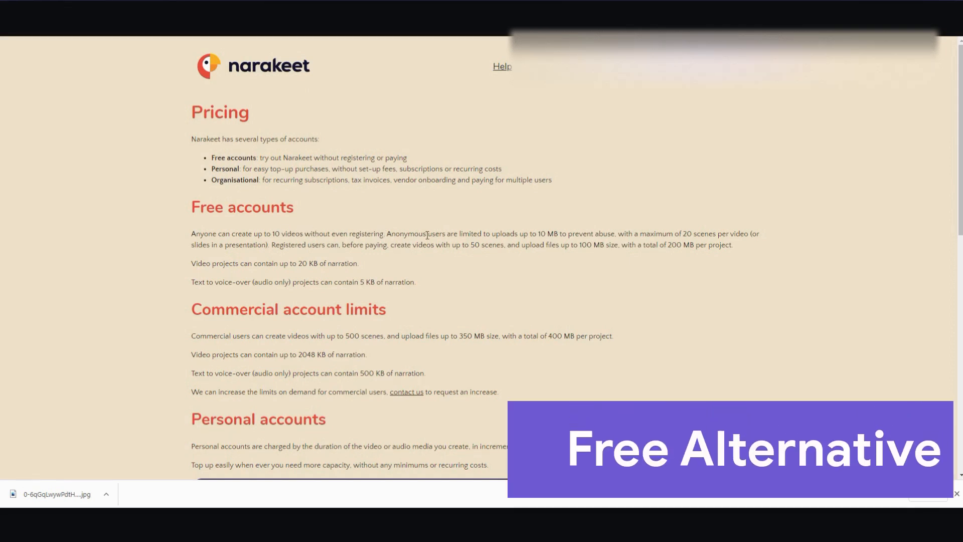
mouse_move(481, 246)
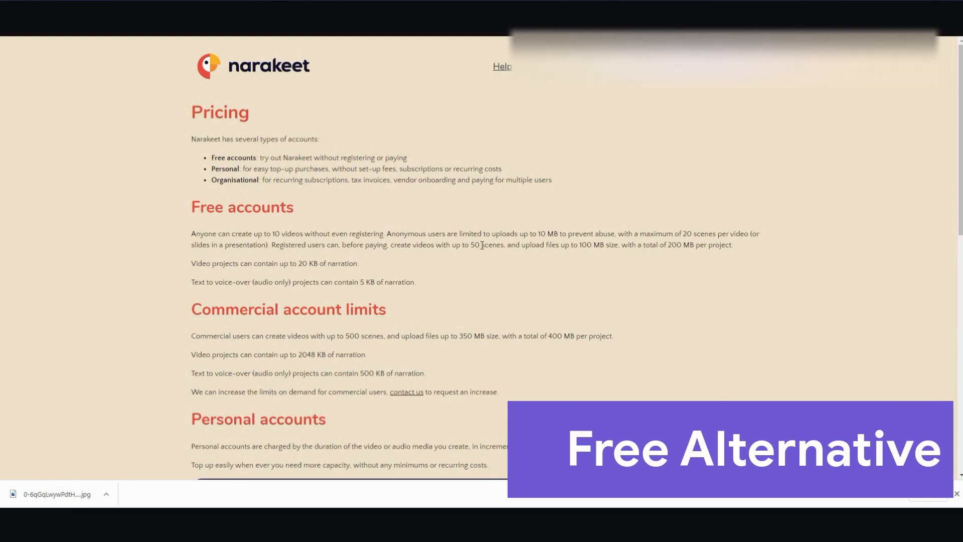
mouse_move(493, 242)
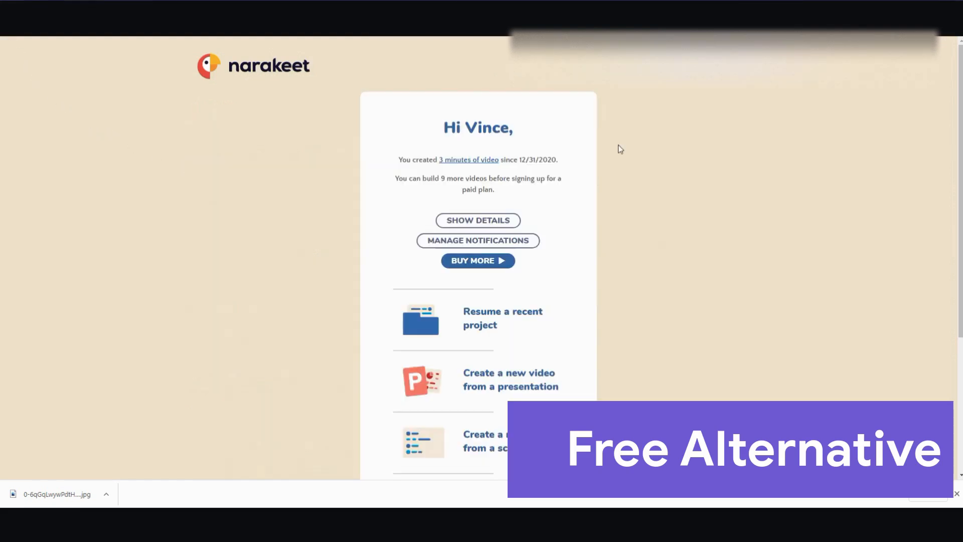
scroll(down, 3)
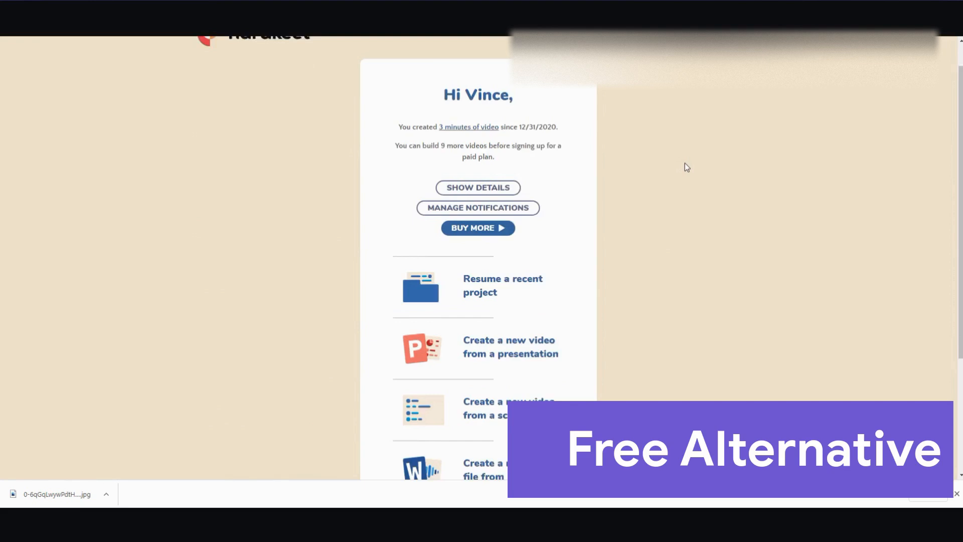
scroll(down, 3)
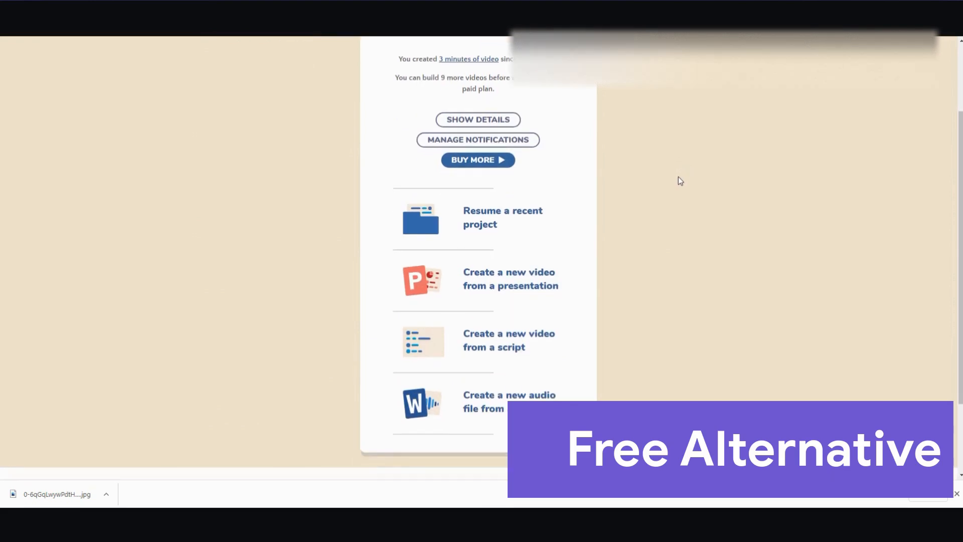
mouse_move(514, 286)
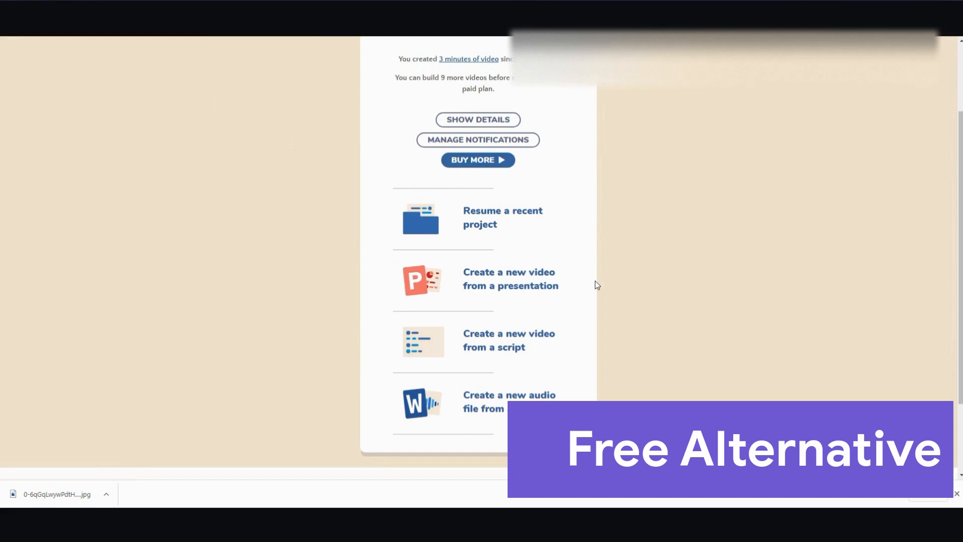
mouse_move(510, 277)
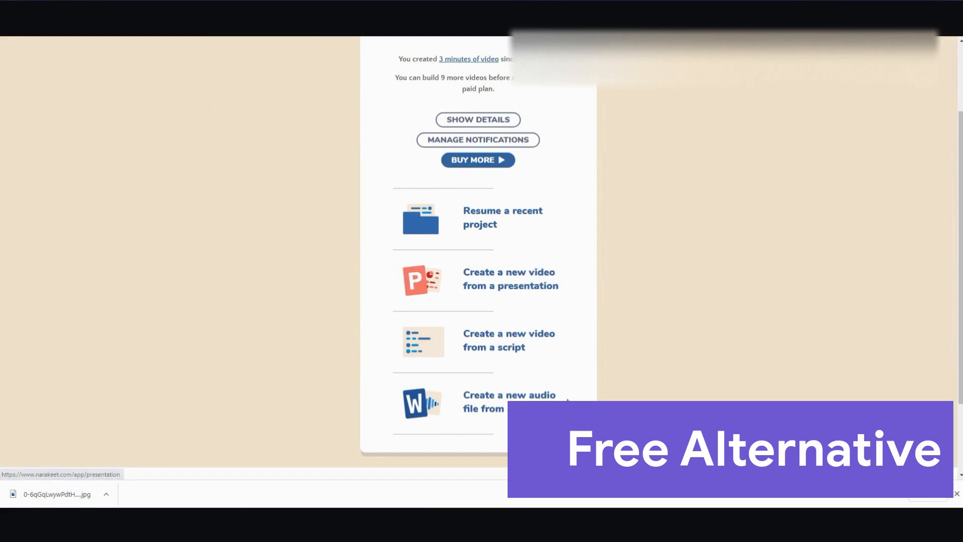
mouse_move(496, 408)
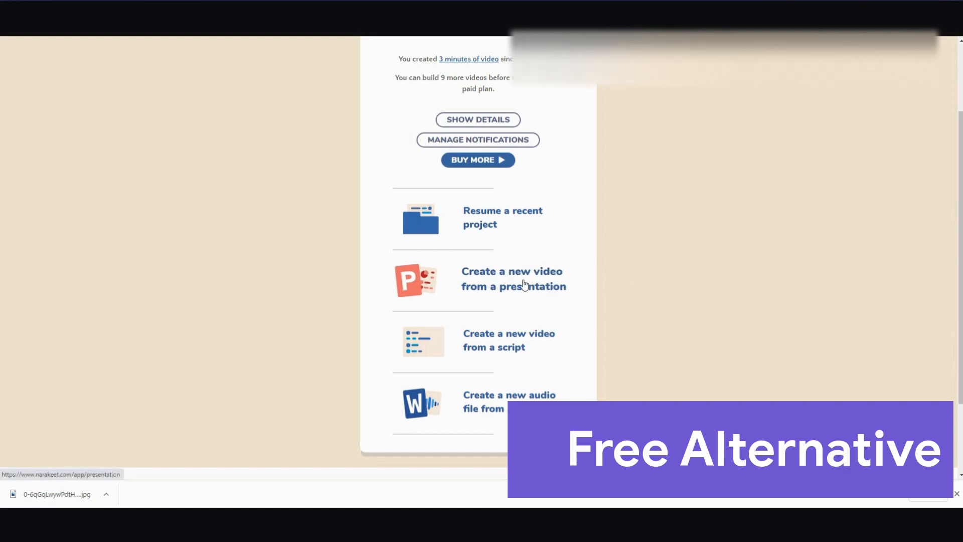
mouse_move(530, 278)
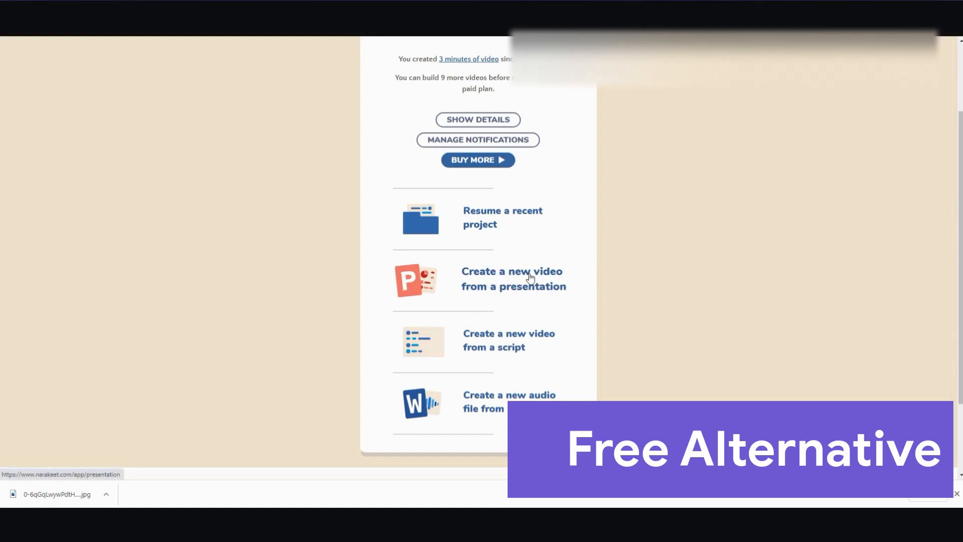
mouse_move(495, 281)
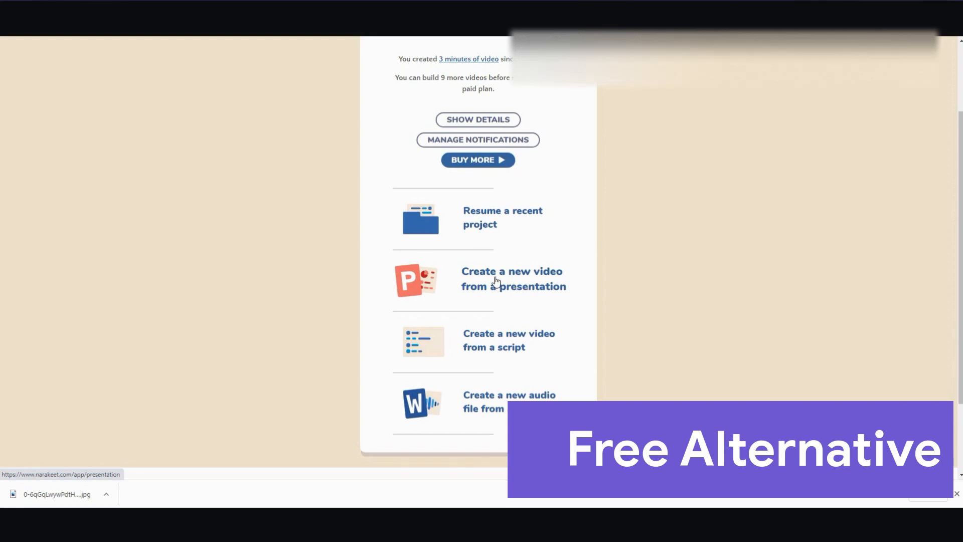
click(512, 278)
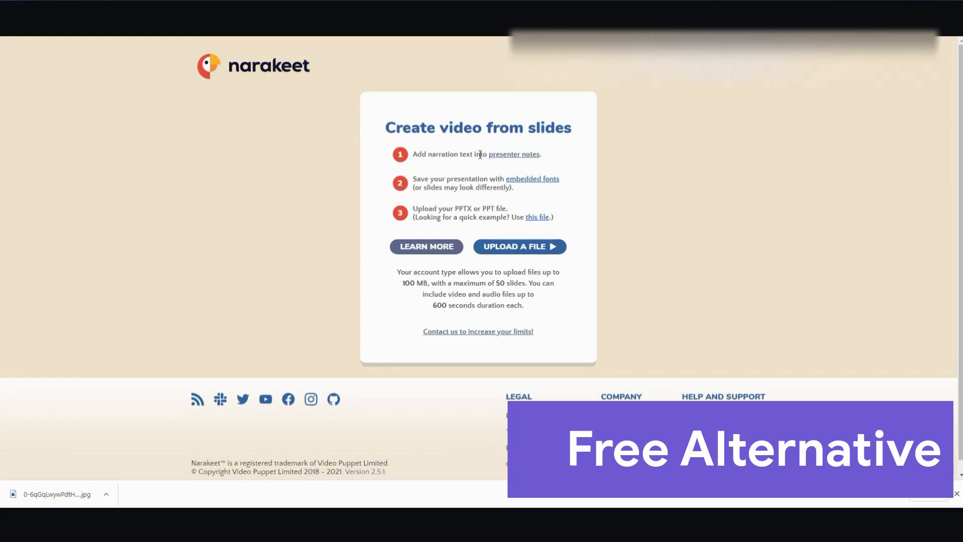
mouse_move(515, 155)
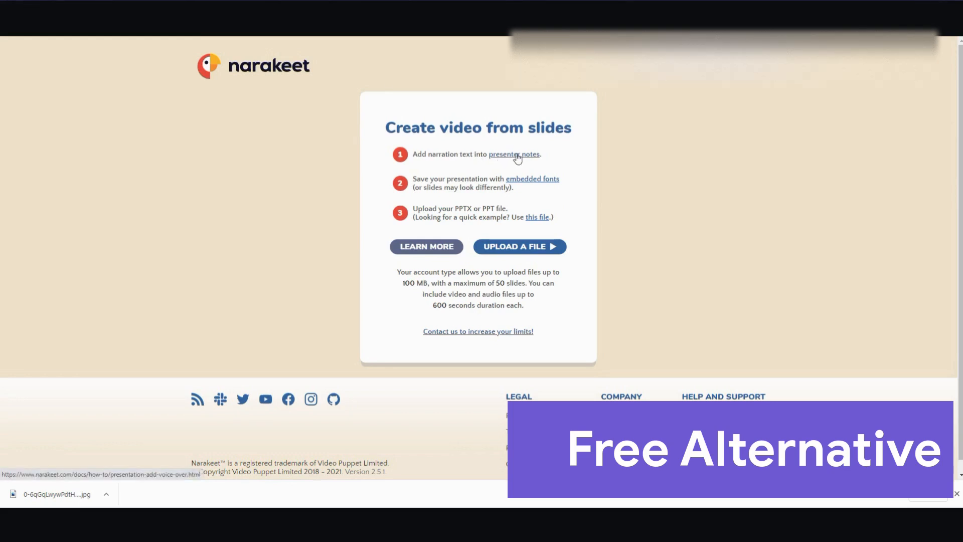
mouse_move(532, 158)
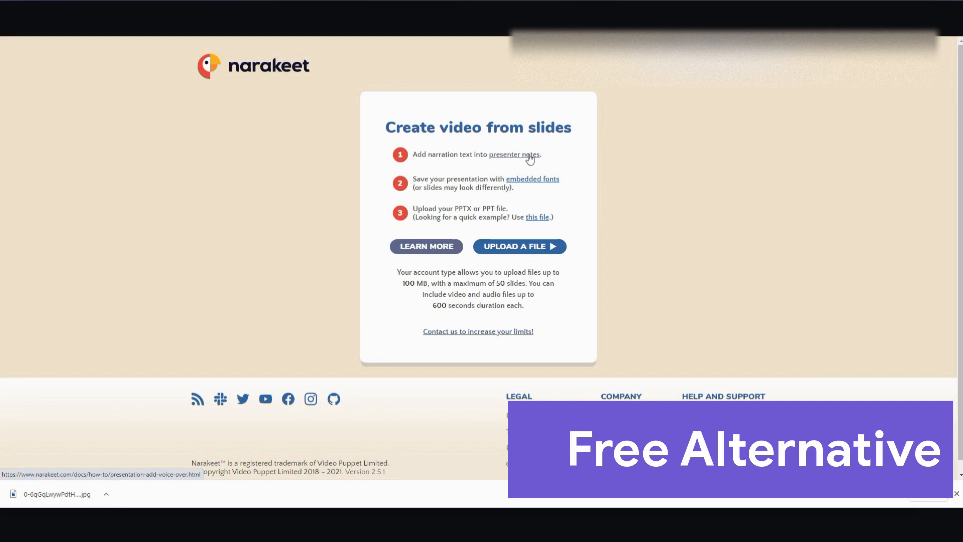
mouse_move(501, 158)
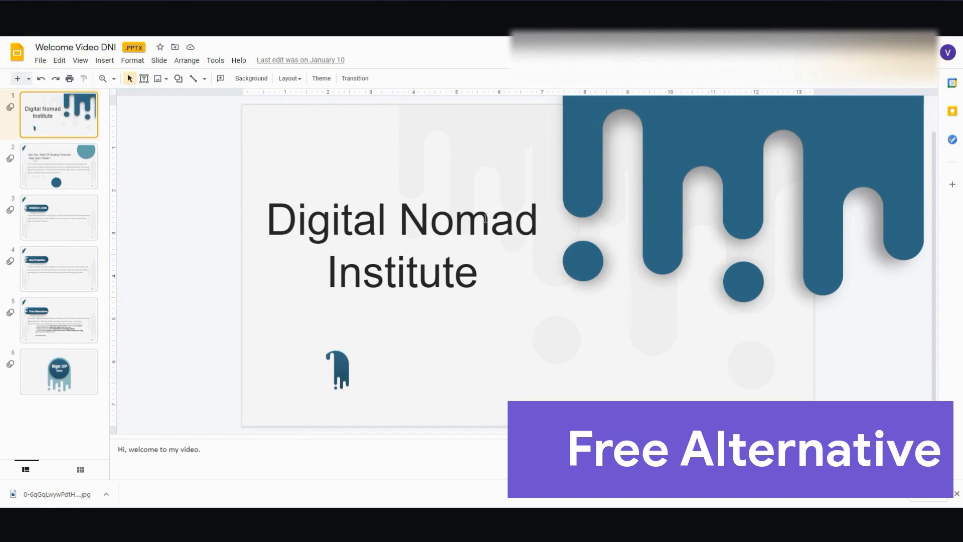
mouse_move(387, 231)
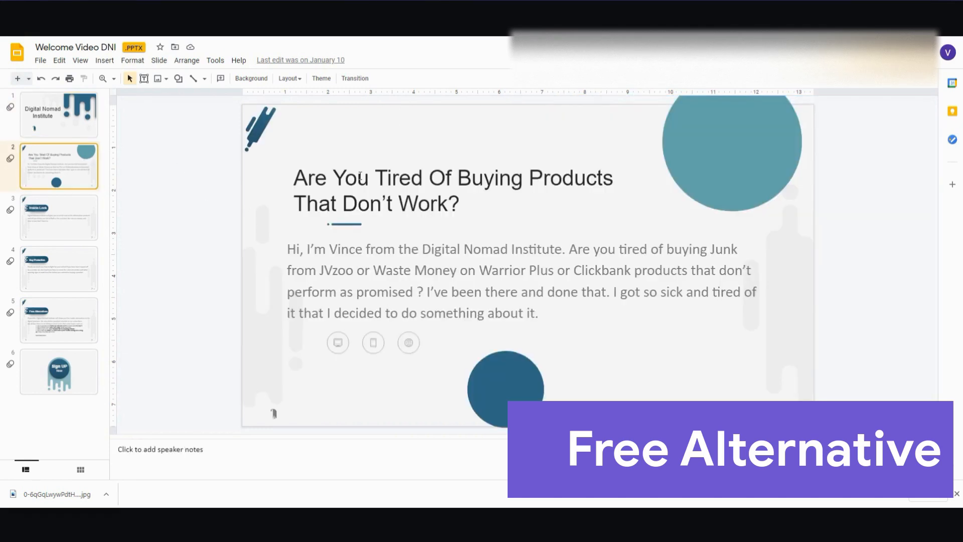
mouse_move(536, 262)
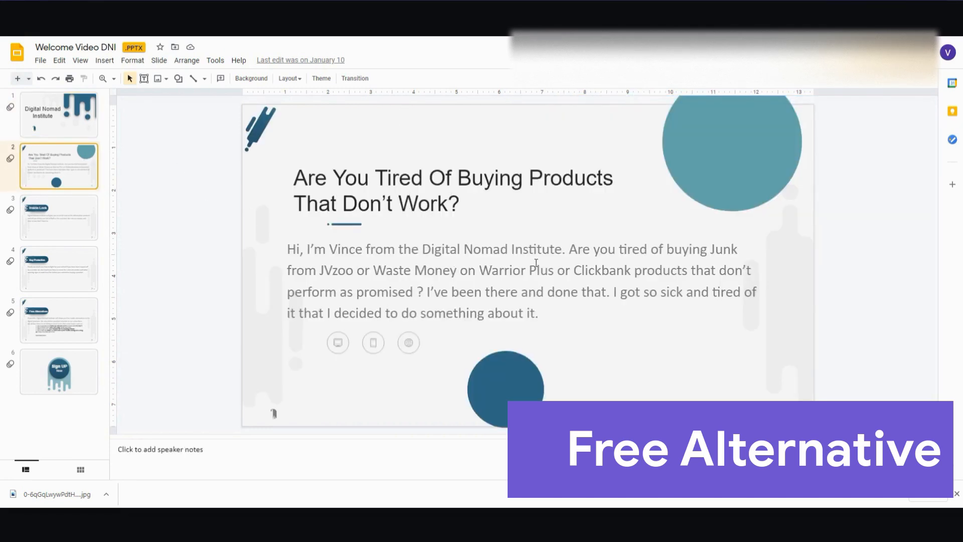
click(58, 216)
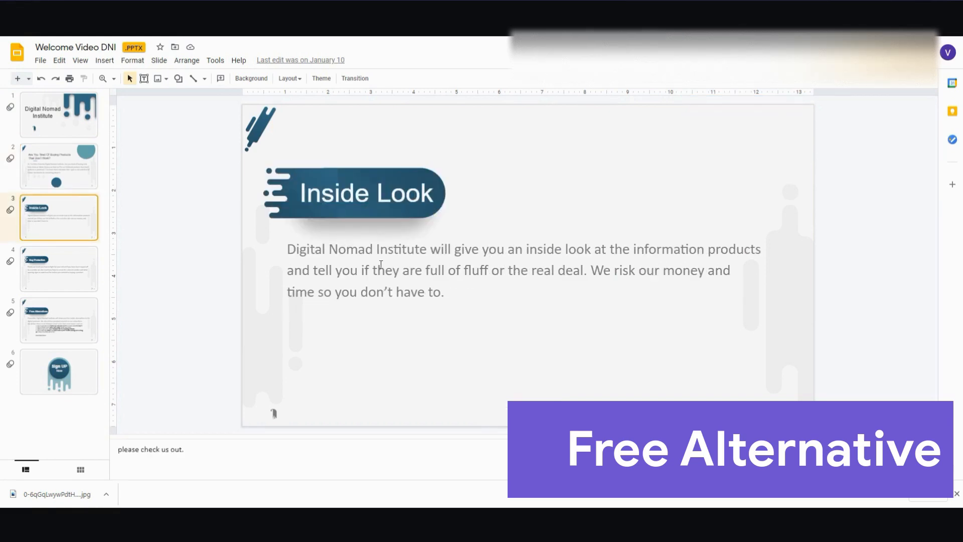
click(59, 269)
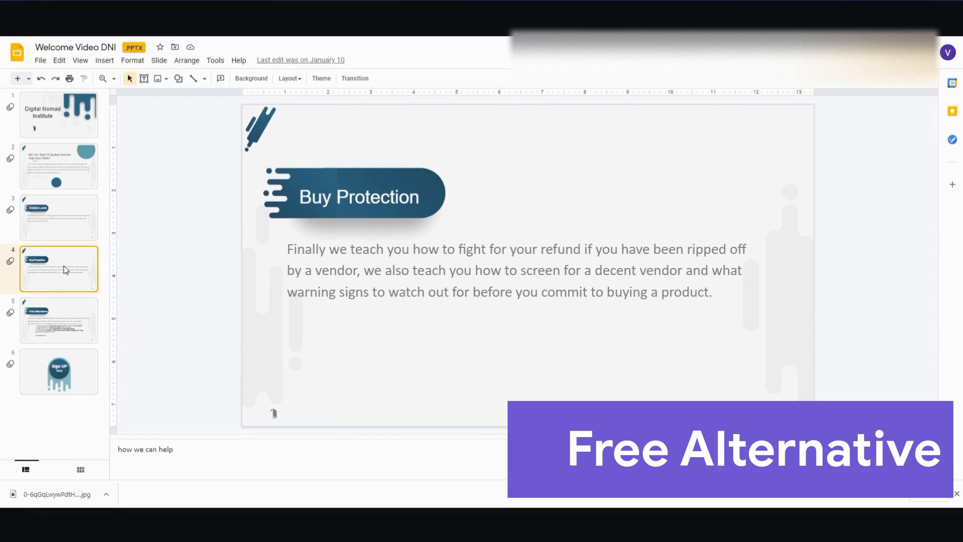
click(58, 319)
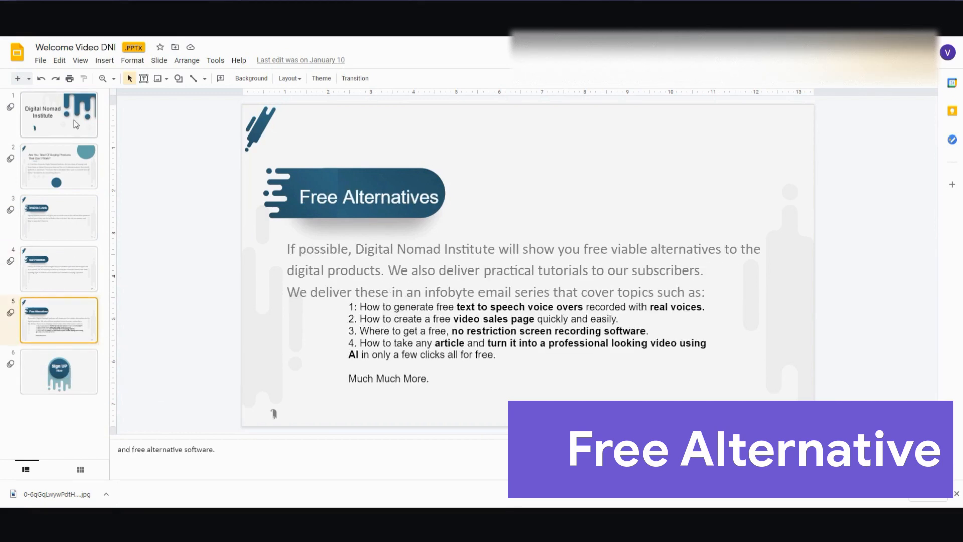
click(58, 165)
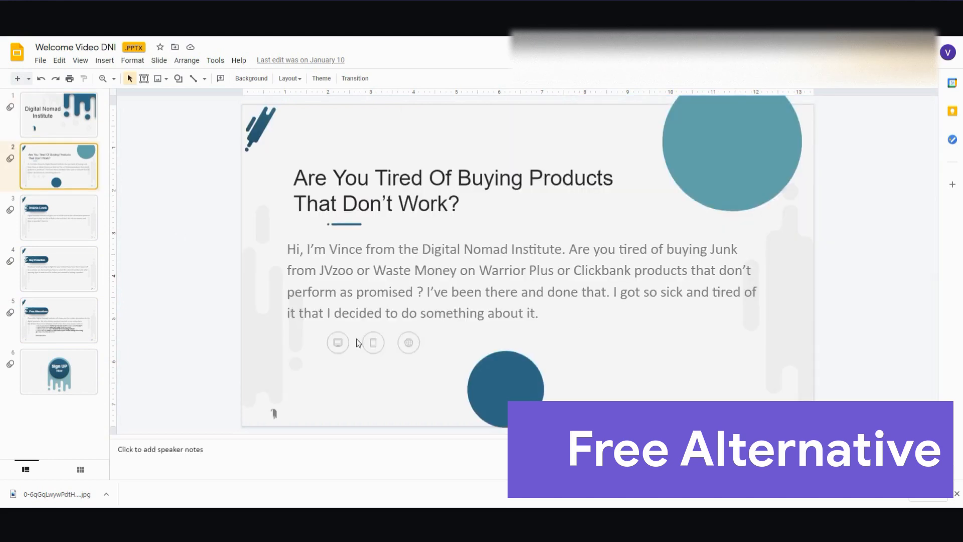
click(58, 114)
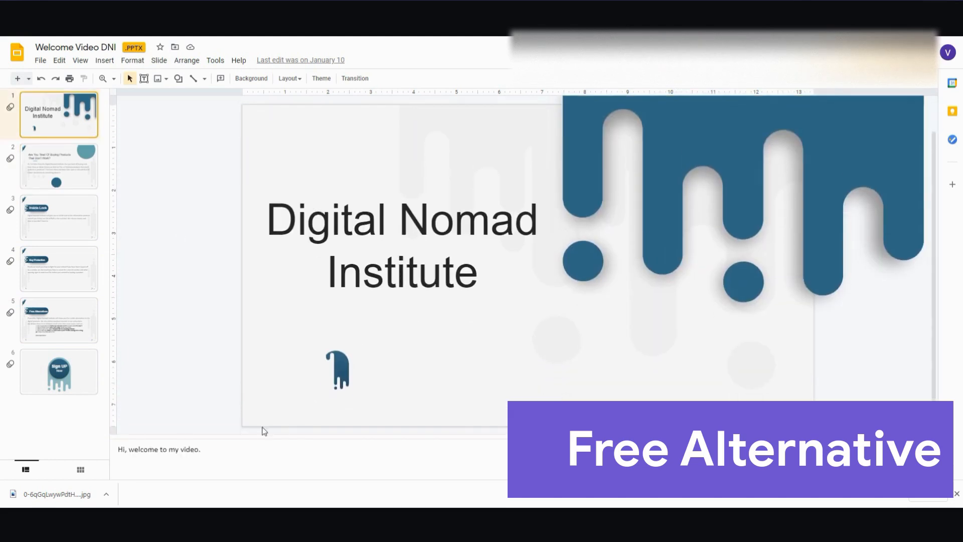
click(166, 449)
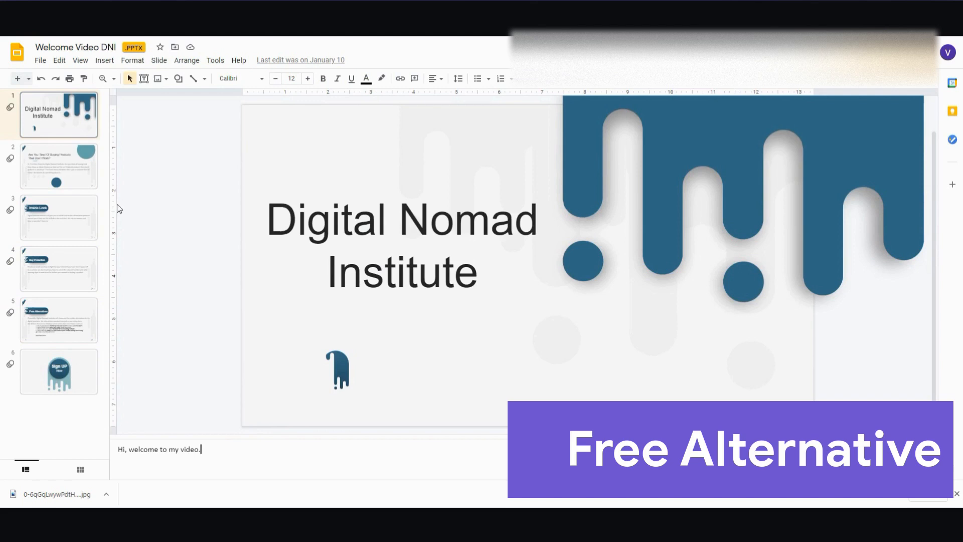
- Fill slide 2's speaker notes with its body text, then select slide 3's note text to clear it
click(59, 166)
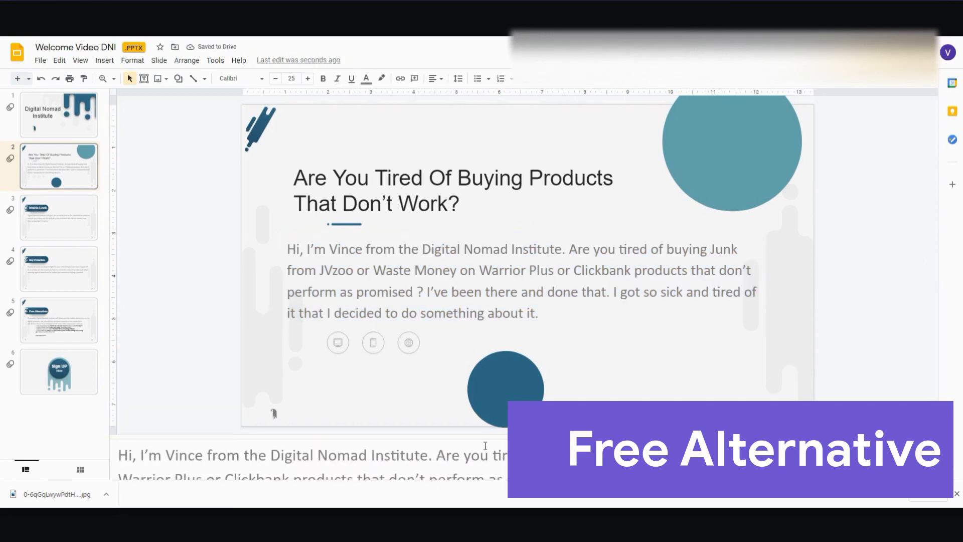
click(59, 216)
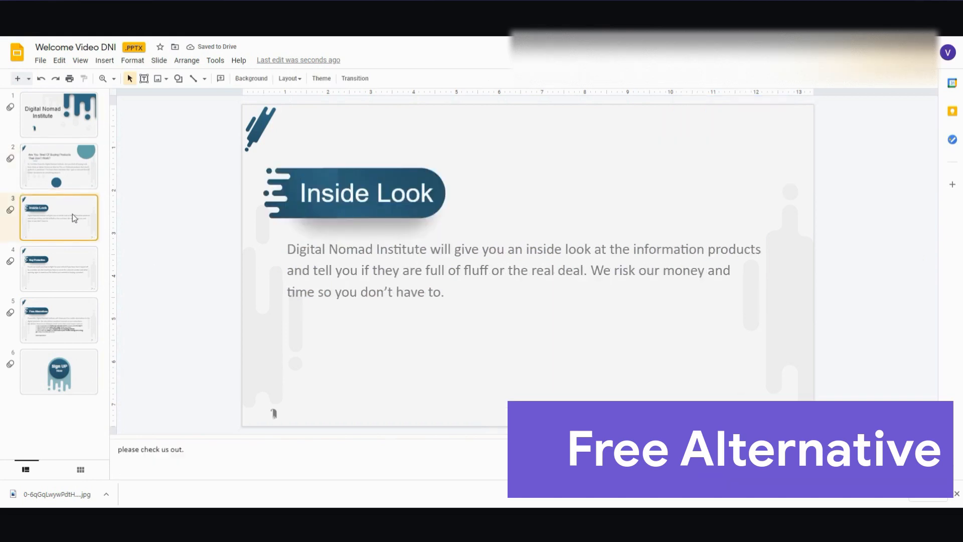
double_click(151, 449)
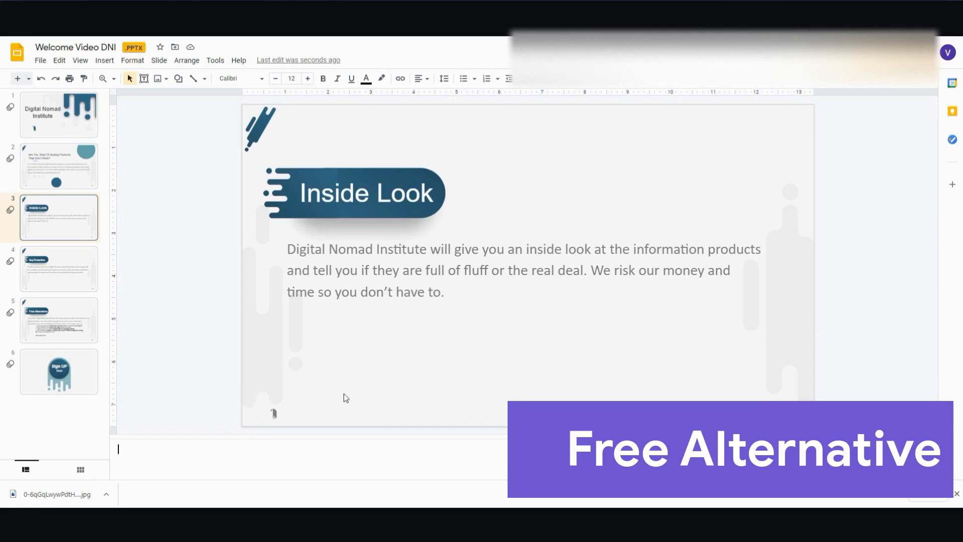
mouse_move(336, 397)
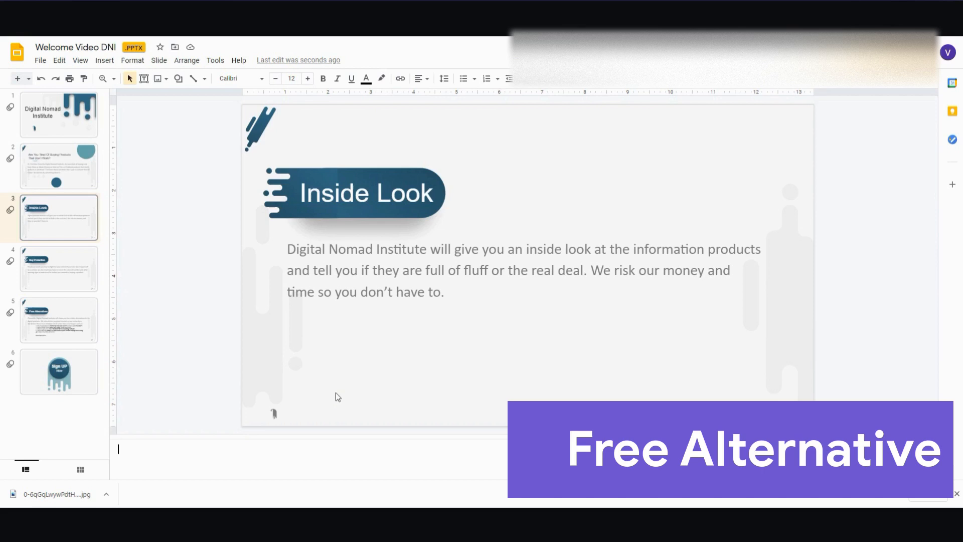
mouse_move(468, 381)
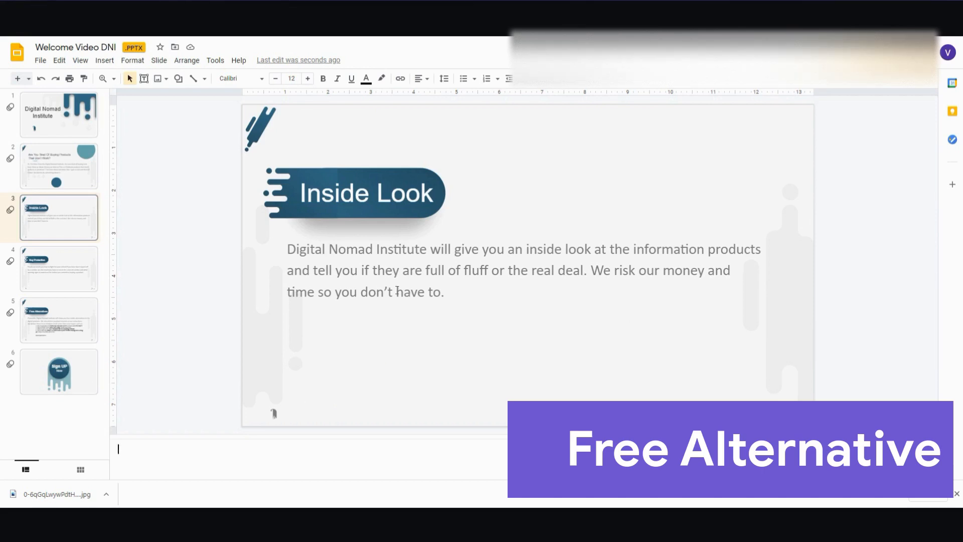
mouse_move(244, 430)
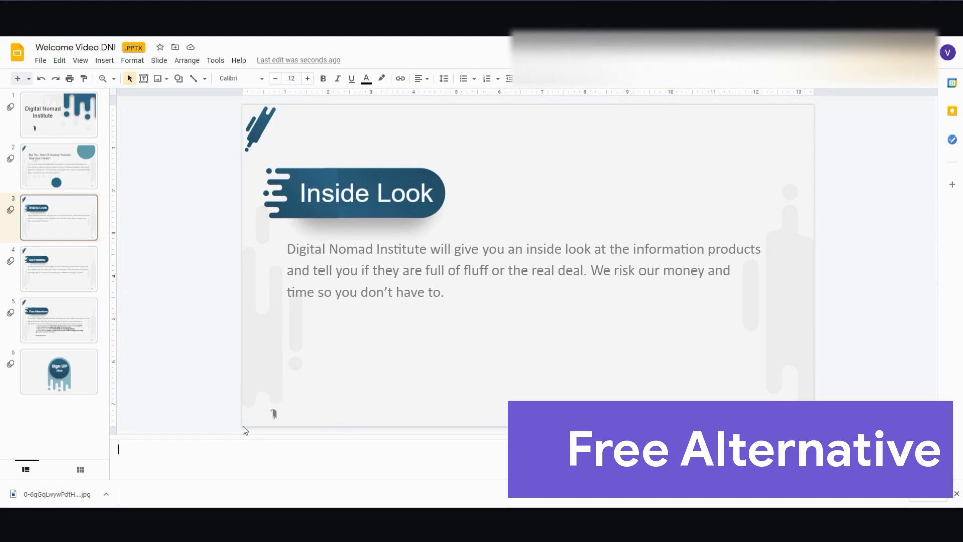
mouse_move(90, 282)
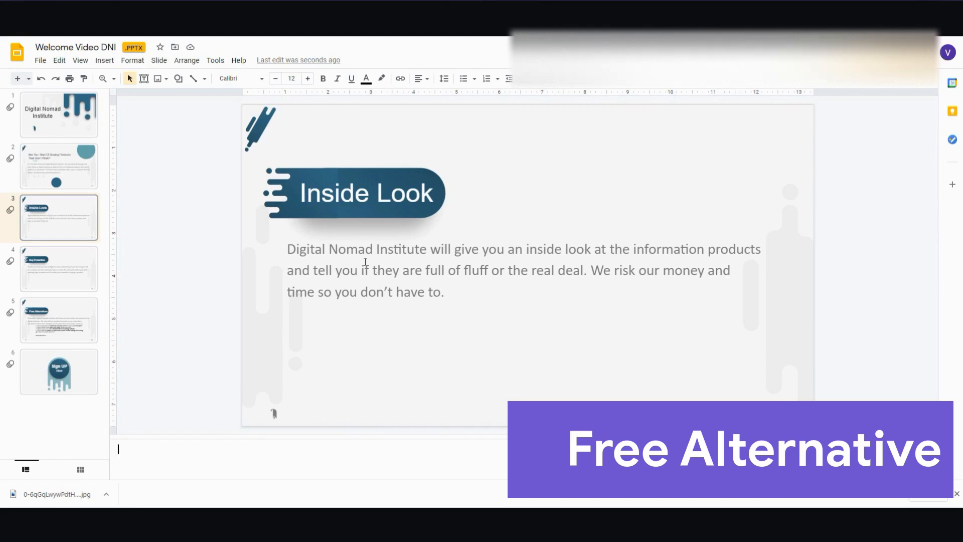
mouse_move(514, 285)
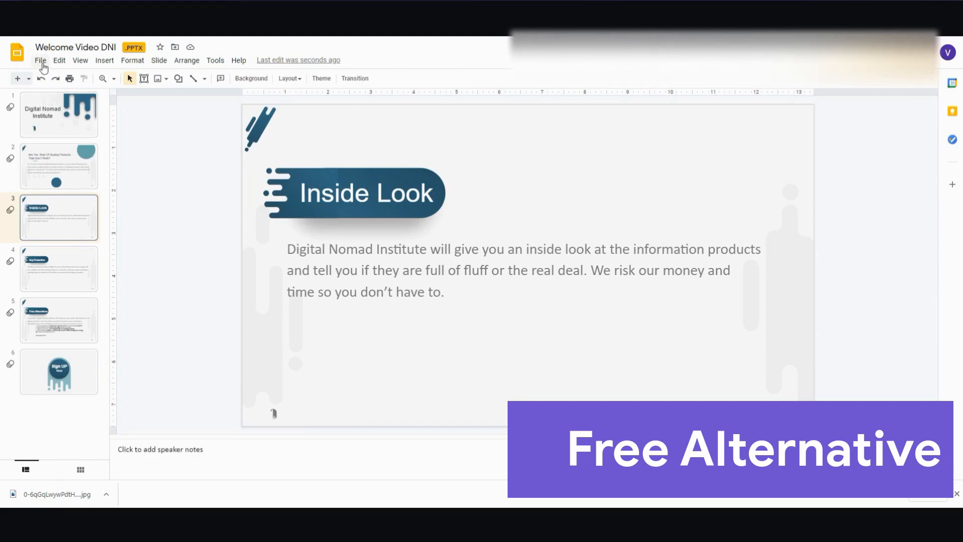
- Download the Welcome Video DNI deck via File > Download as Microsoft PowerPoint (.pptx)
click(41, 60)
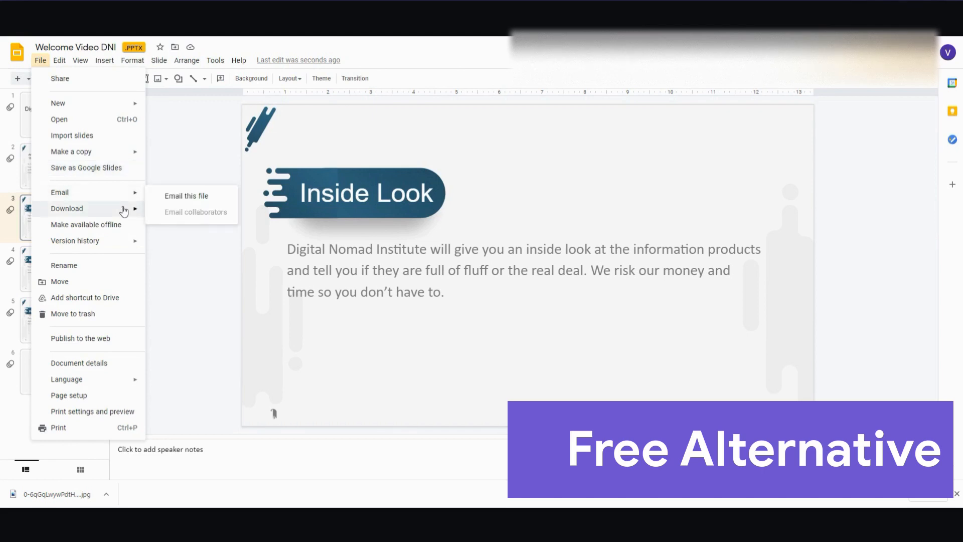
click(197, 215)
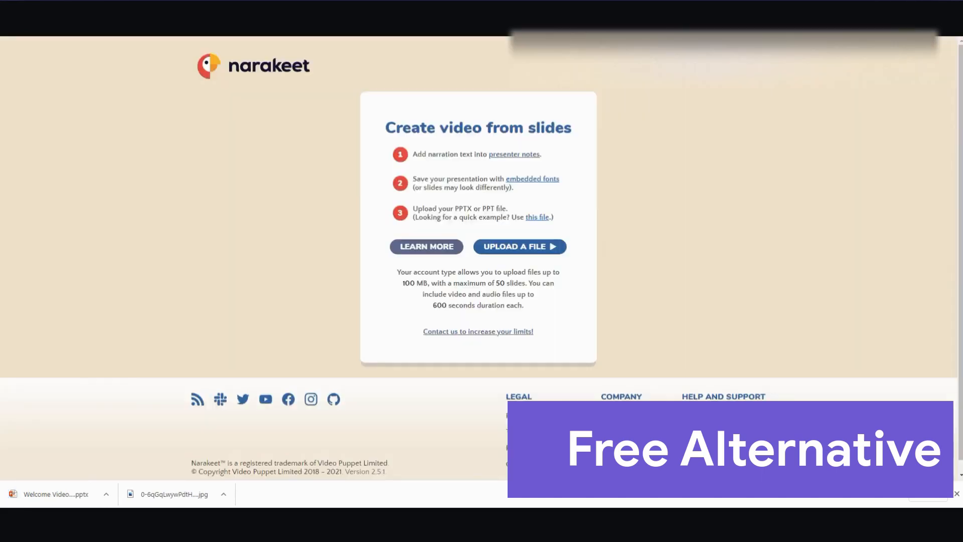
- Upload the downloaded Welcome Video DNI .pptx to Narakeet and wait for the issues report
click(518, 247)
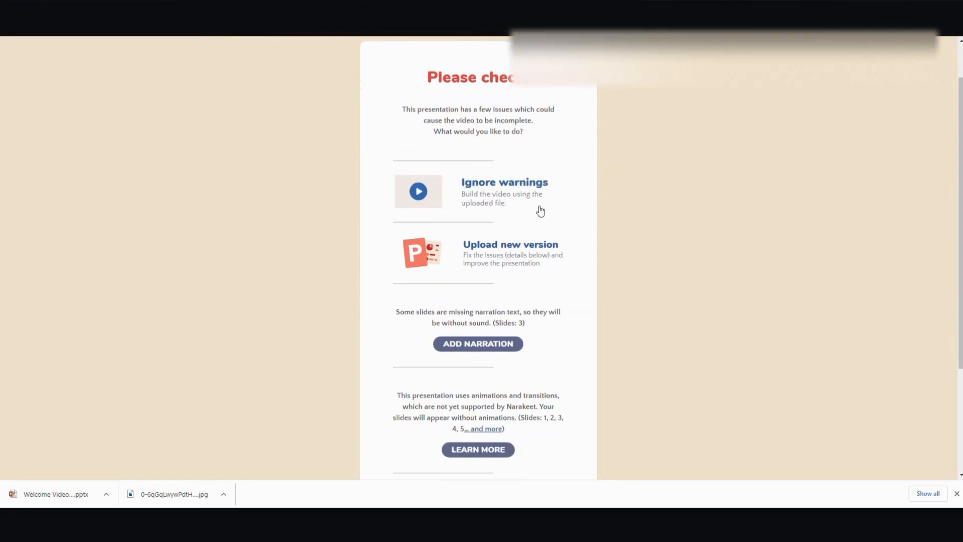
- Review the 'Please check!' warnings and choose 'Ignore warnings' to proceed with the build
scroll(down, 3)
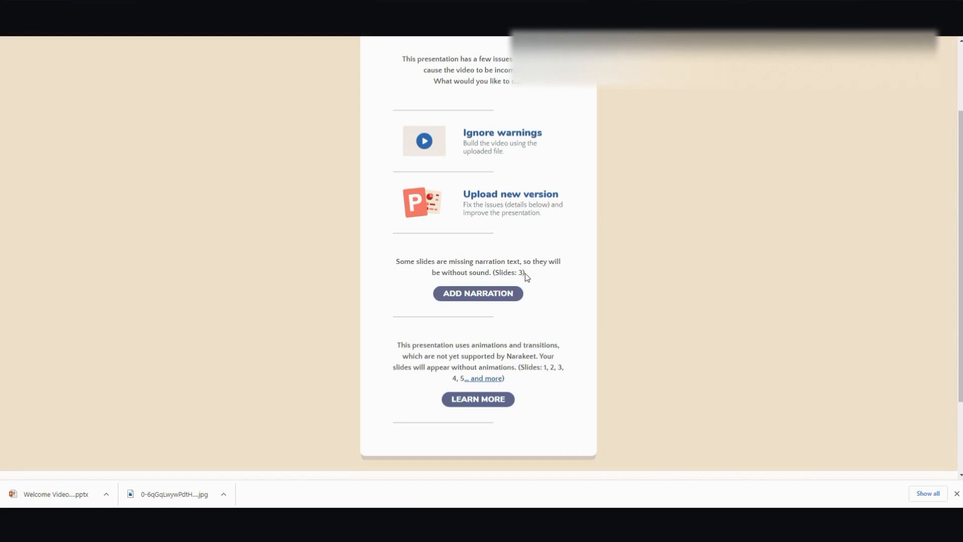
mouse_move(550, 335)
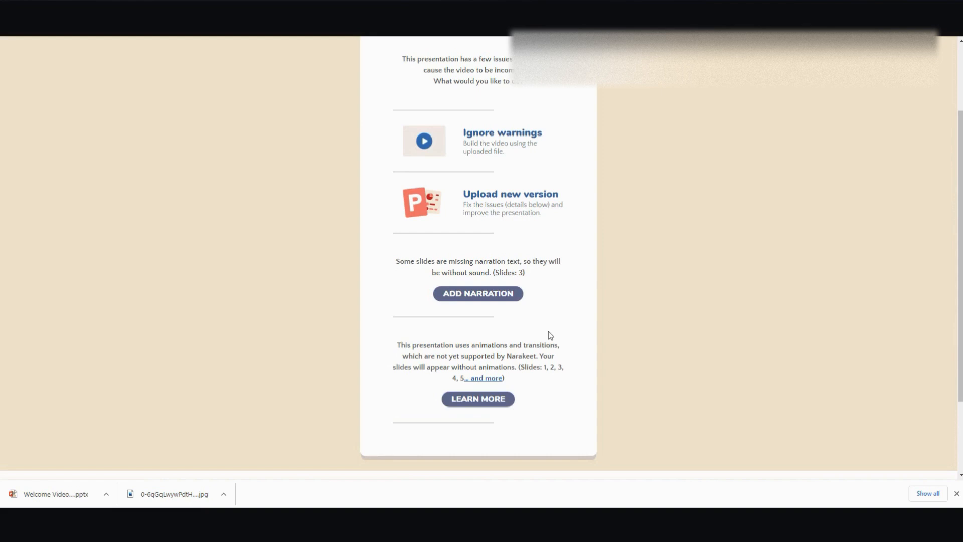
scroll(down, 3)
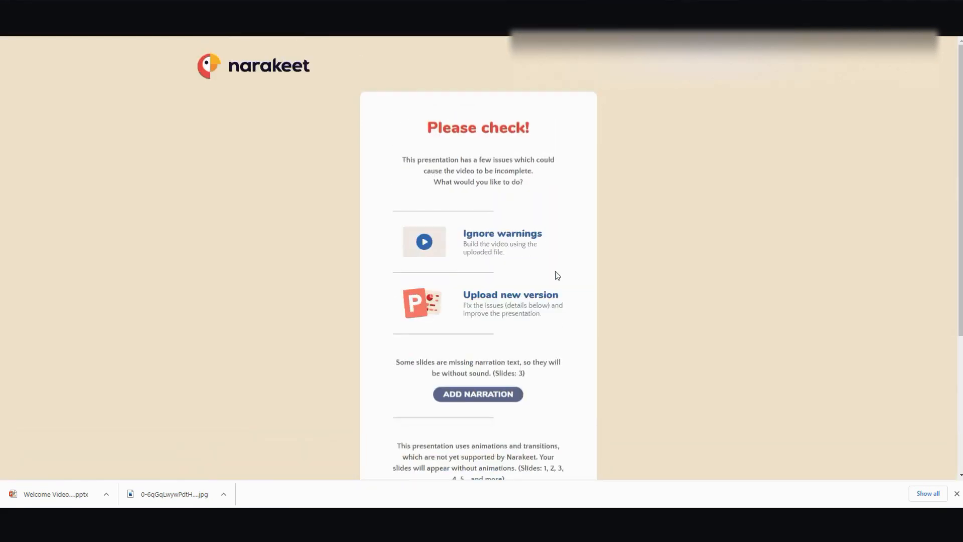
scroll(down, 3)
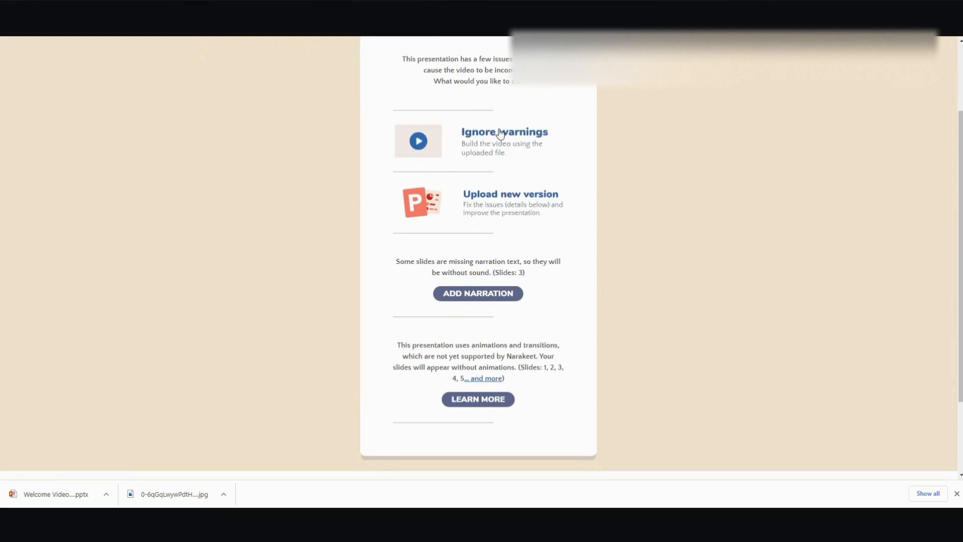
click(503, 131)
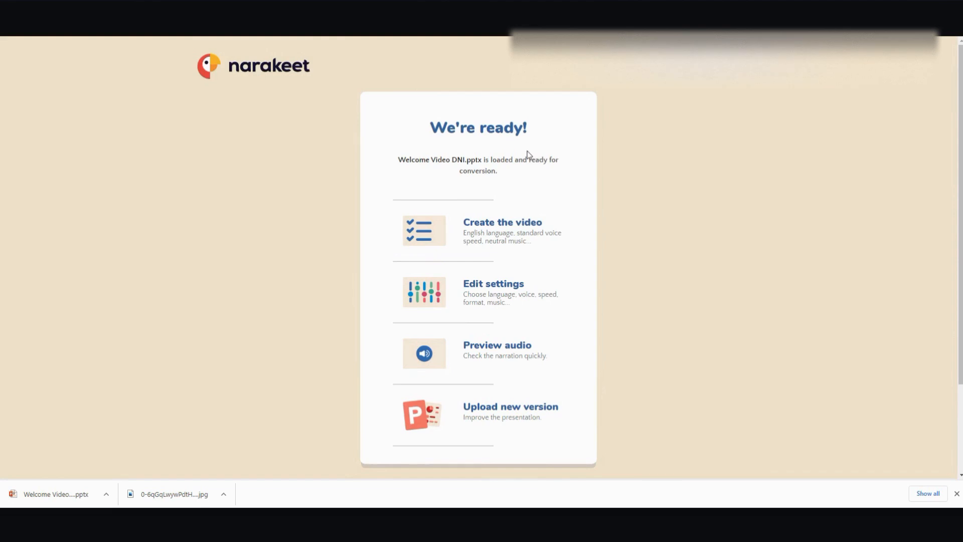
mouse_move(534, 179)
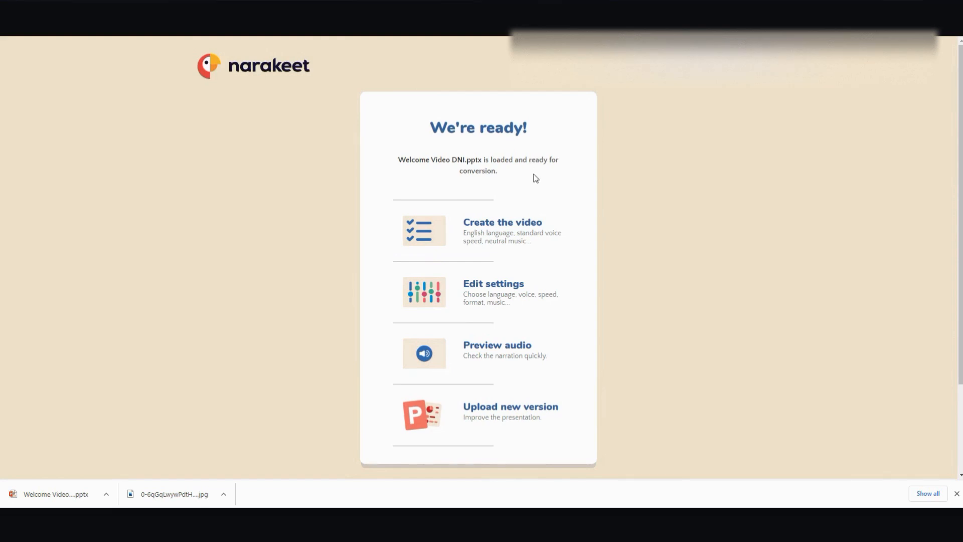
- On the 'We're ready!' page, choose 'Edit settings' to customize the video
scroll(down, 3)
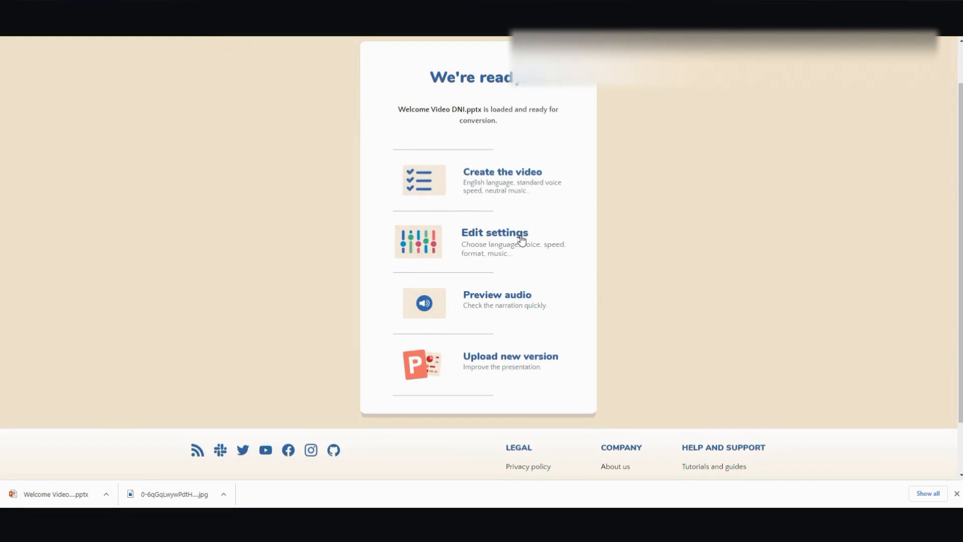
click(494, 231)
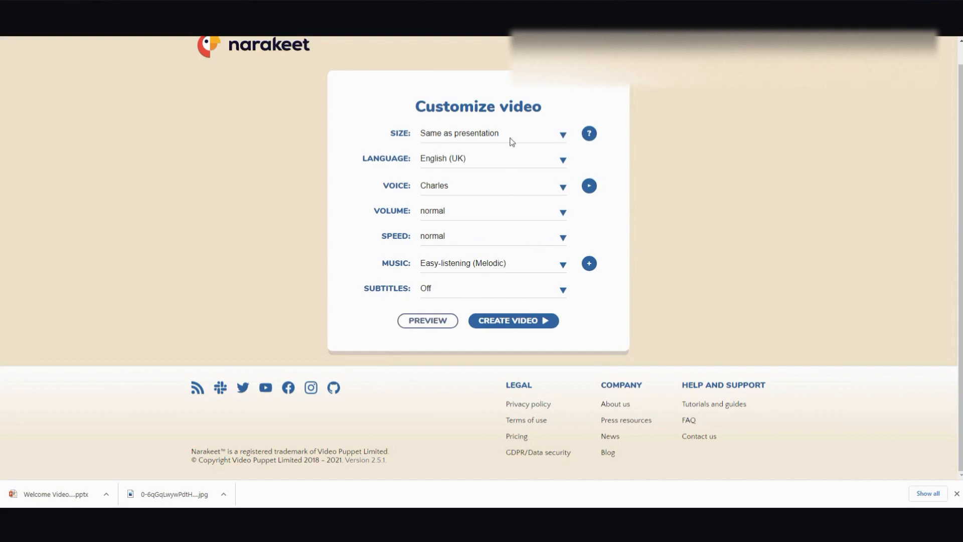
mouse_move(505, 160)
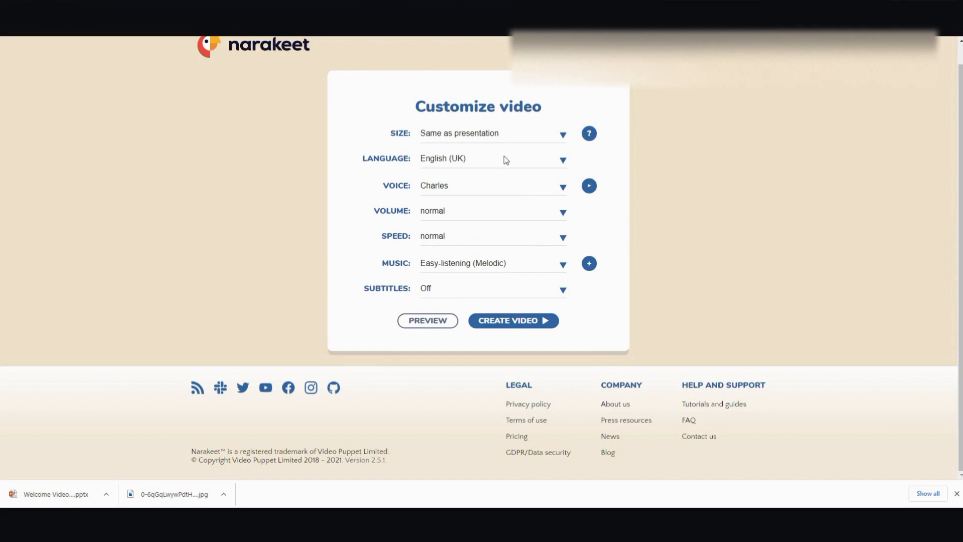
- Set the narration language to English (US)
click(561, 160)
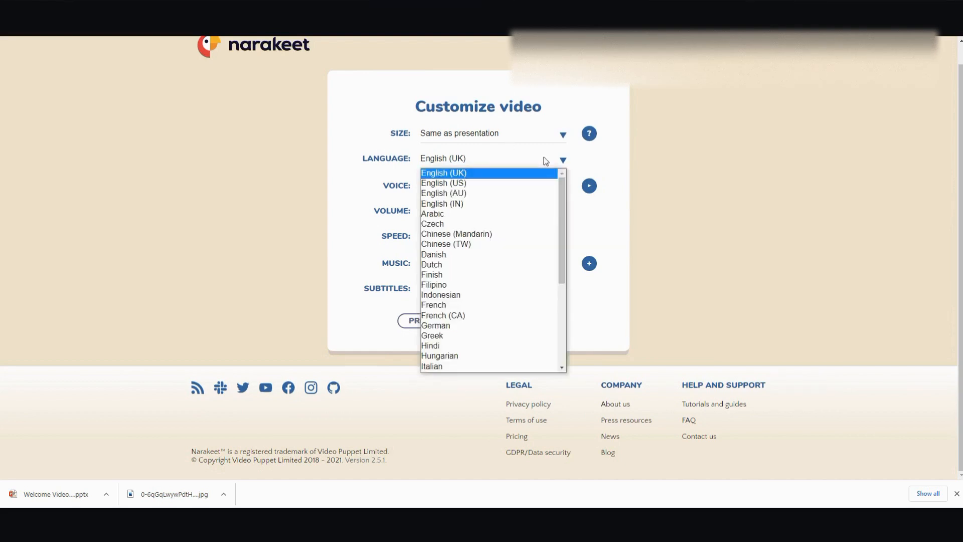
click(443, 183)
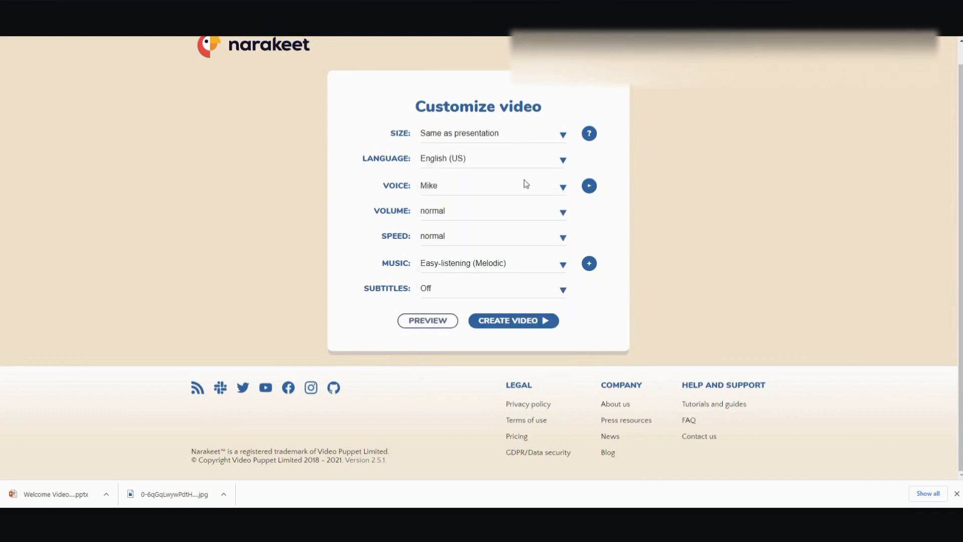
click(588, 186)
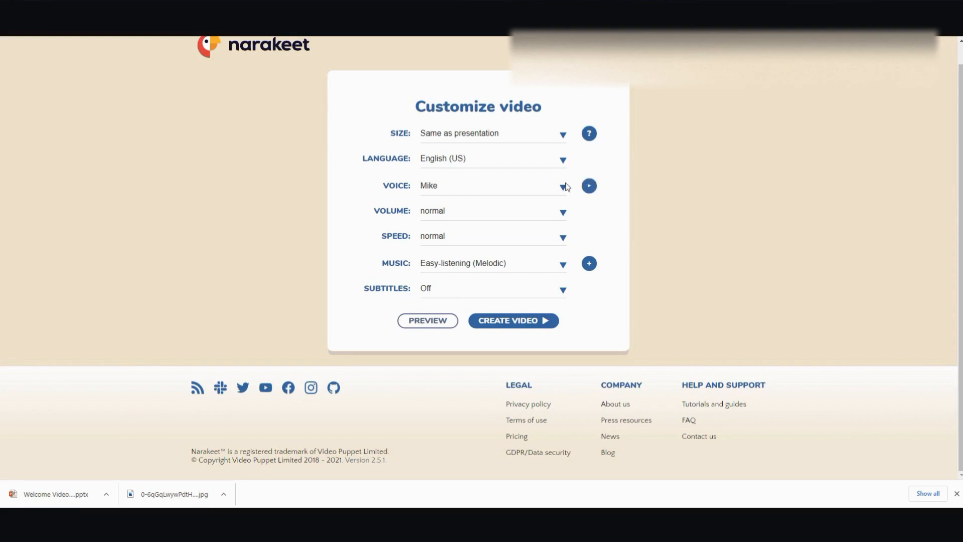
- Try narrator voices, first Bill then Mike, and preview a sample of Mike
click(561, 186)
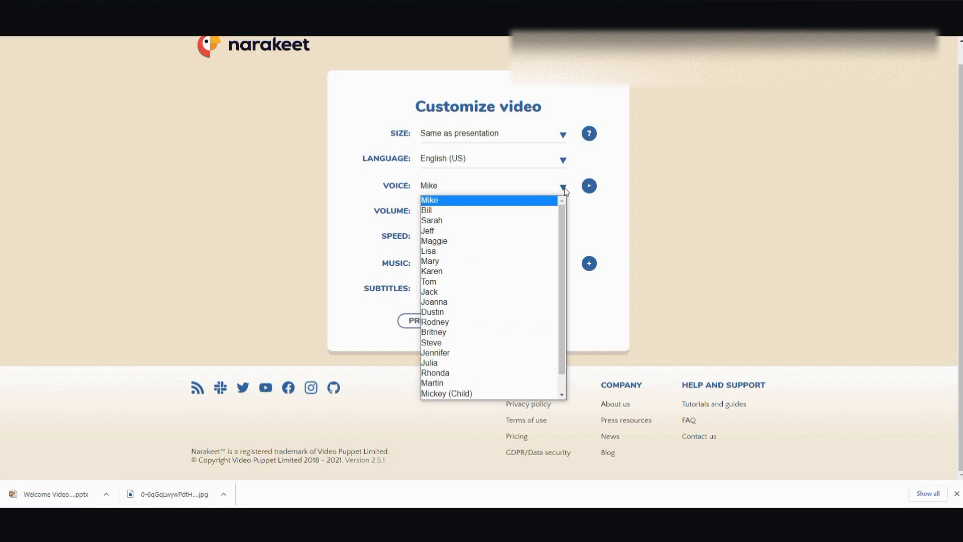
click(426, 210)
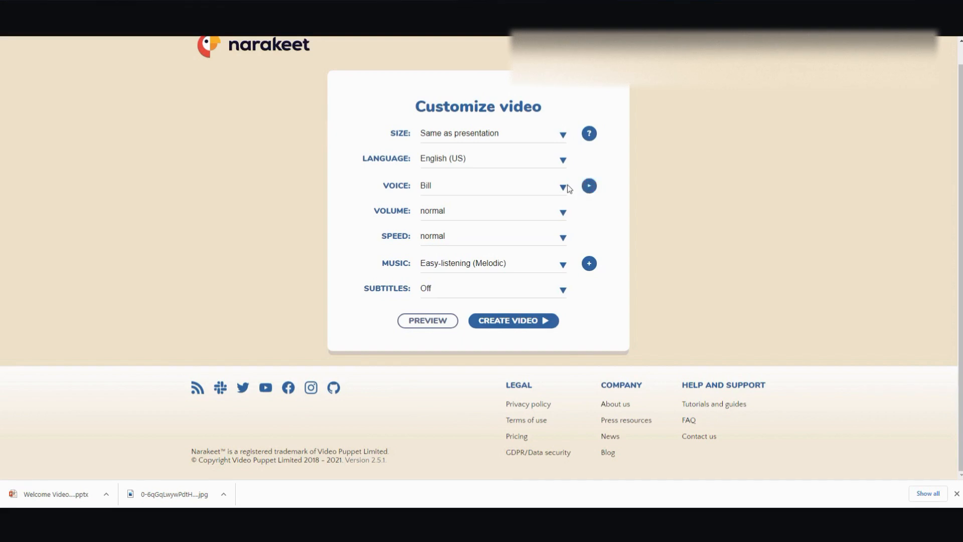
click(562, 186)
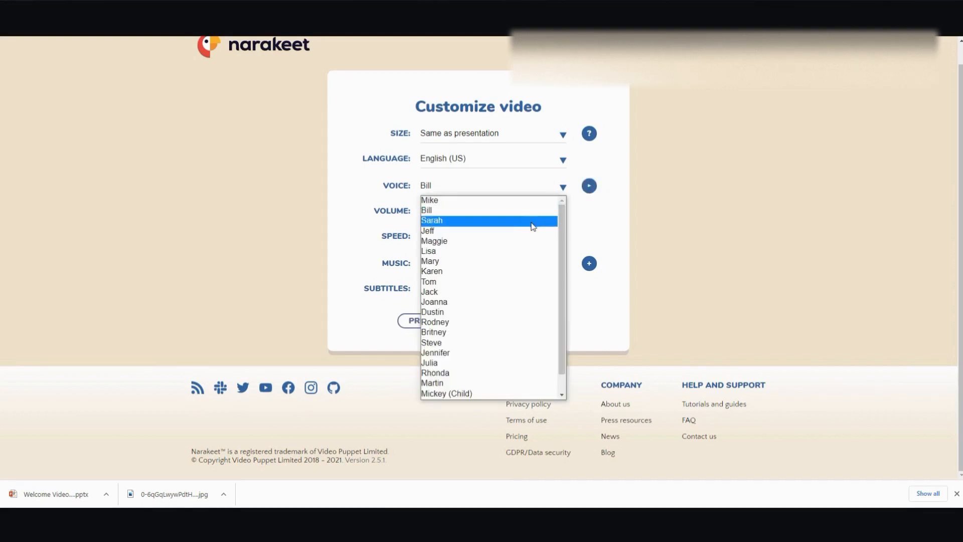
click(428, 230)
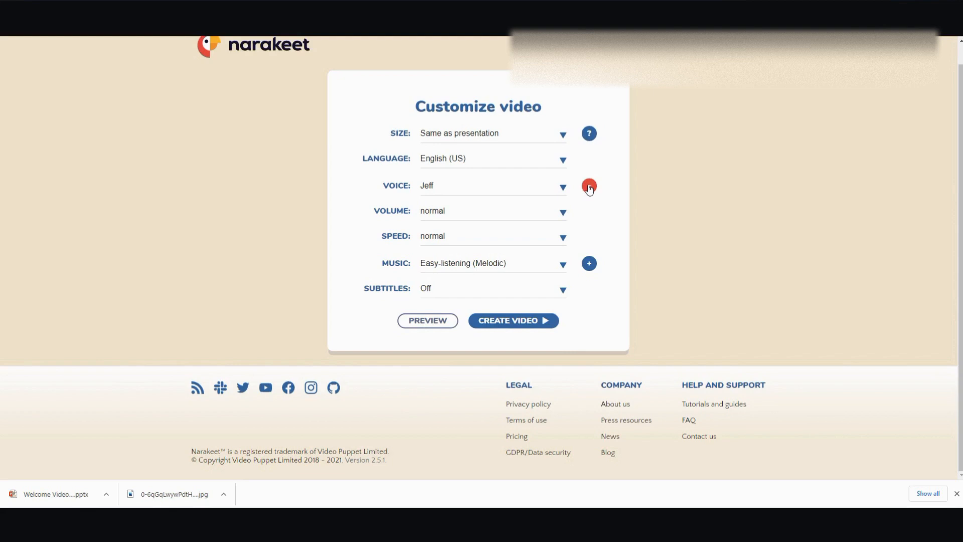
click(491, 185)
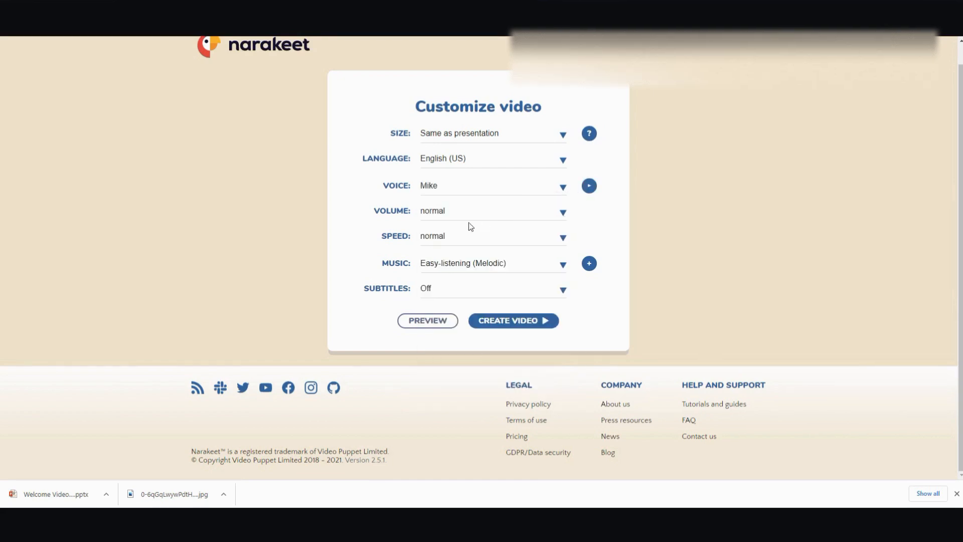
mouse_move(475, 299)
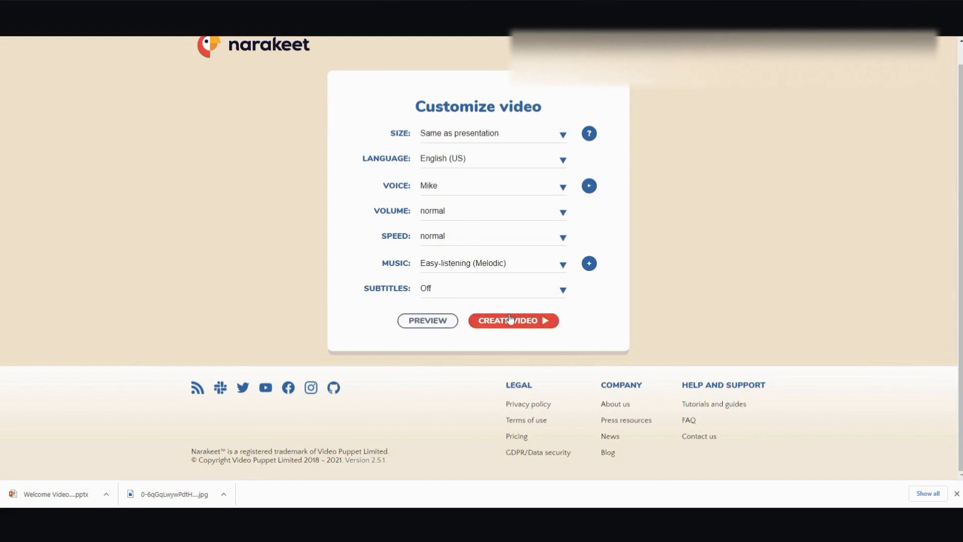
- Create the video and wait until the 'Your video is ready' page appears
click(513, 320)
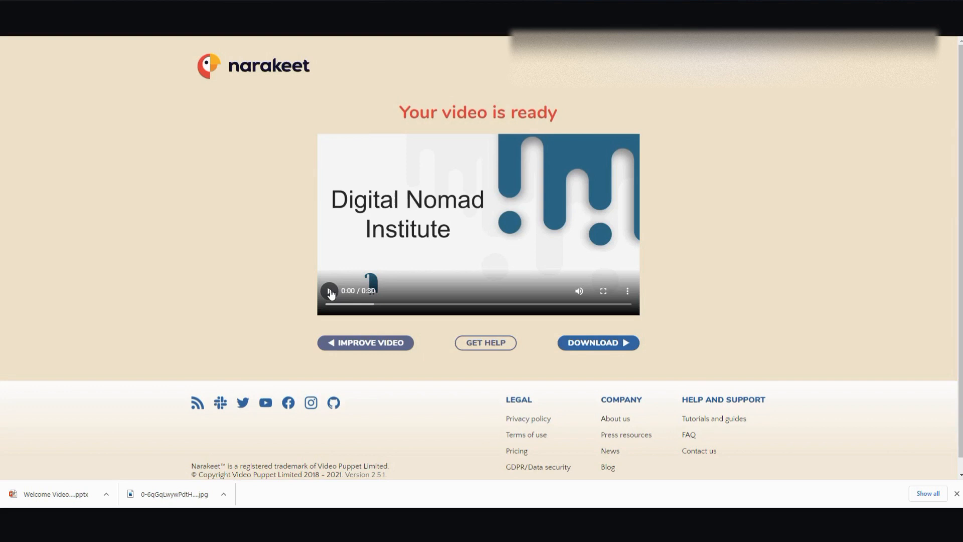
- Play the finished 30-second video for about a second, then pause it
click(330, 291)
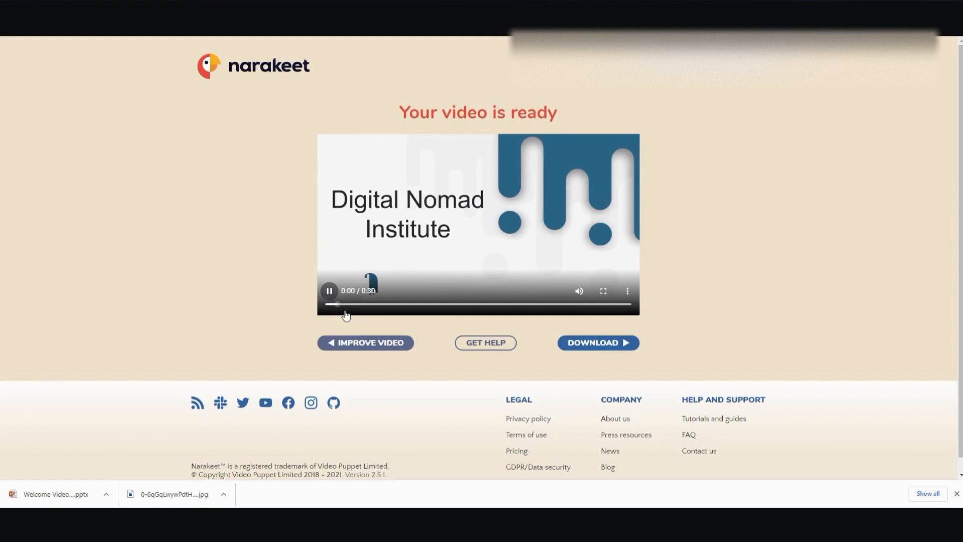
click(329, 291)
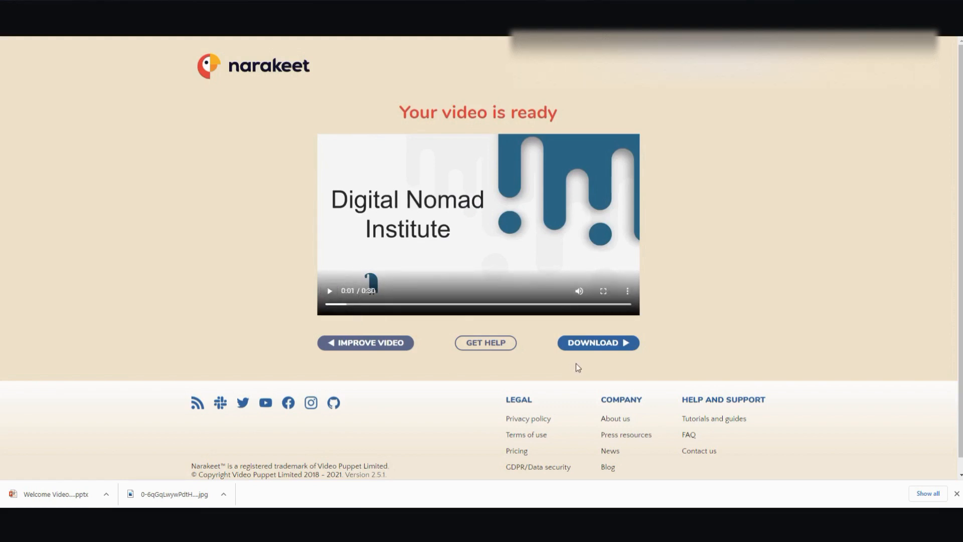
mouse_move(575, 357)
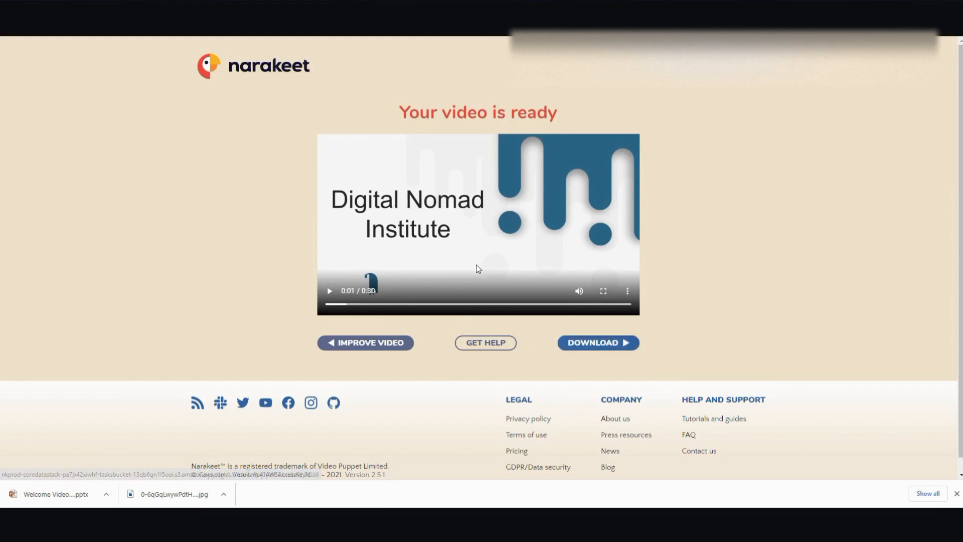
mouse_move(461, 292)
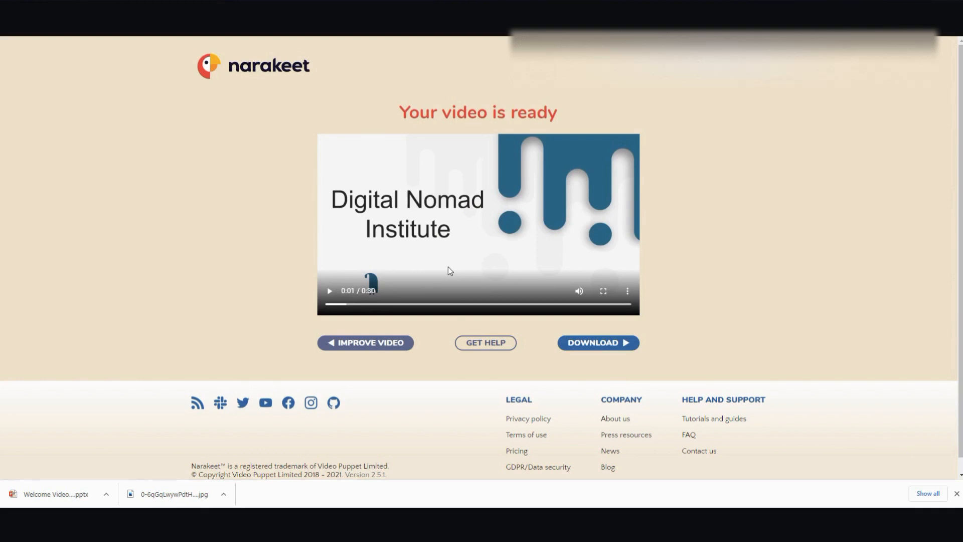
mouse_move(464, 251)
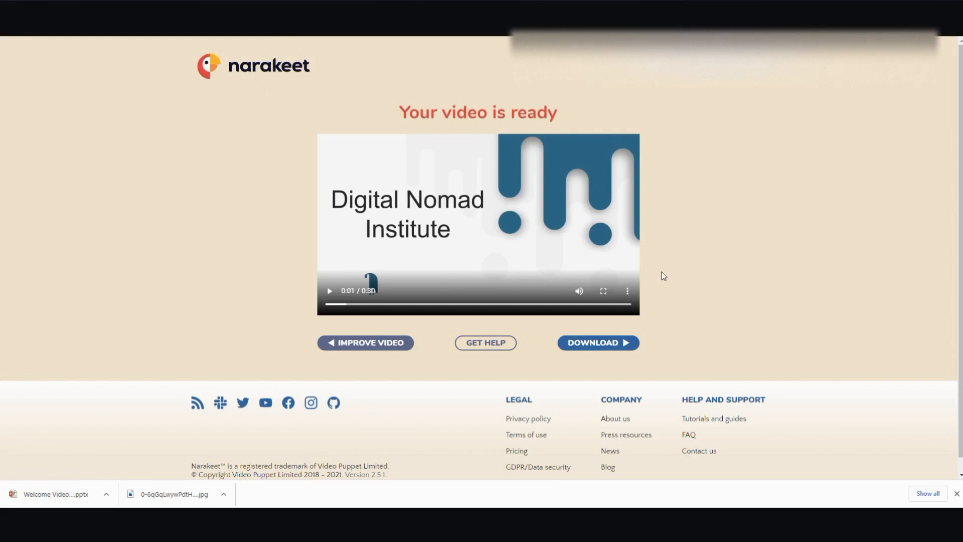
mouse_move(335, 93)
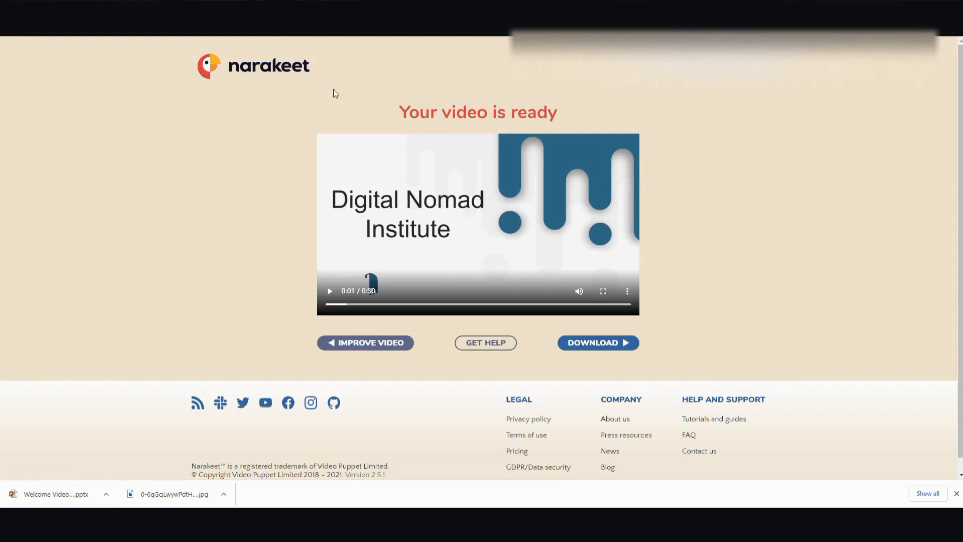